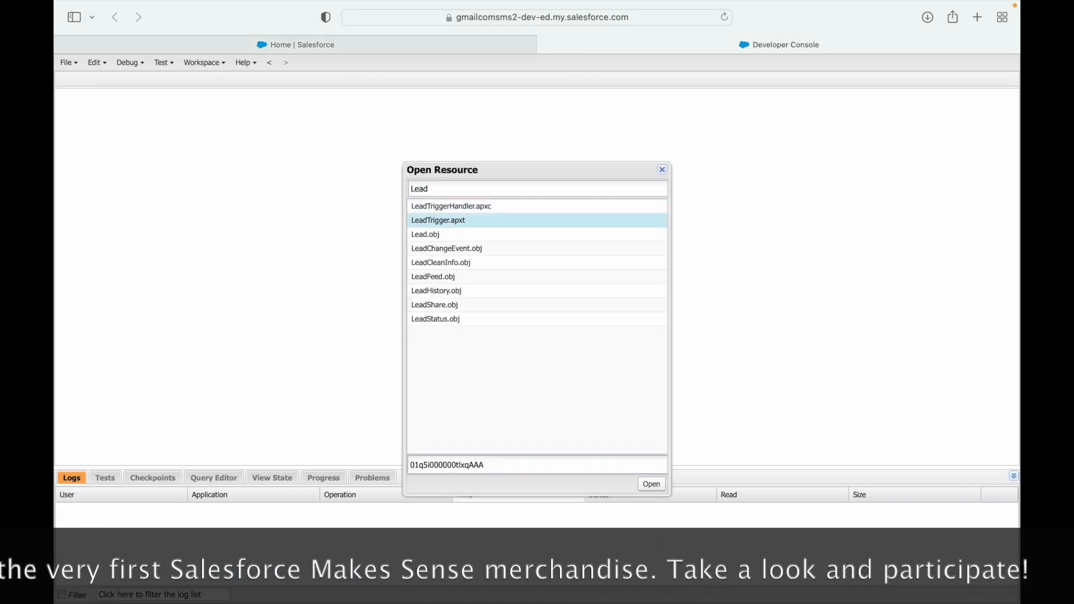
Open LeadTrigger.apxt beside LeadTriggerHandler and display the trigger's code
{"action": "left_click", "coordinate": [651, 483]}
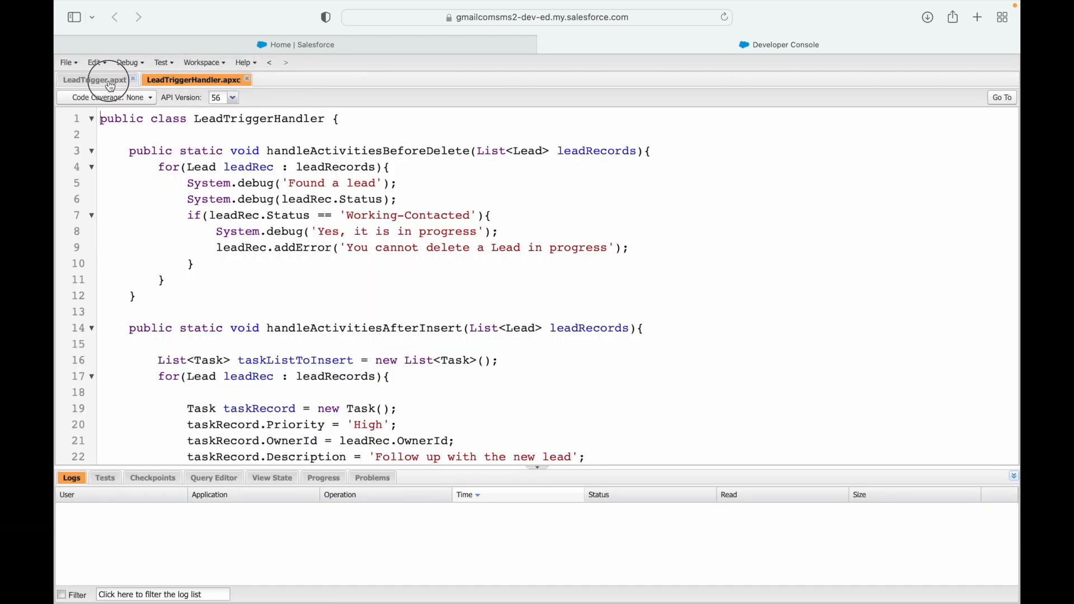
{"action": "left_click", "coordinate": [95, 79]}
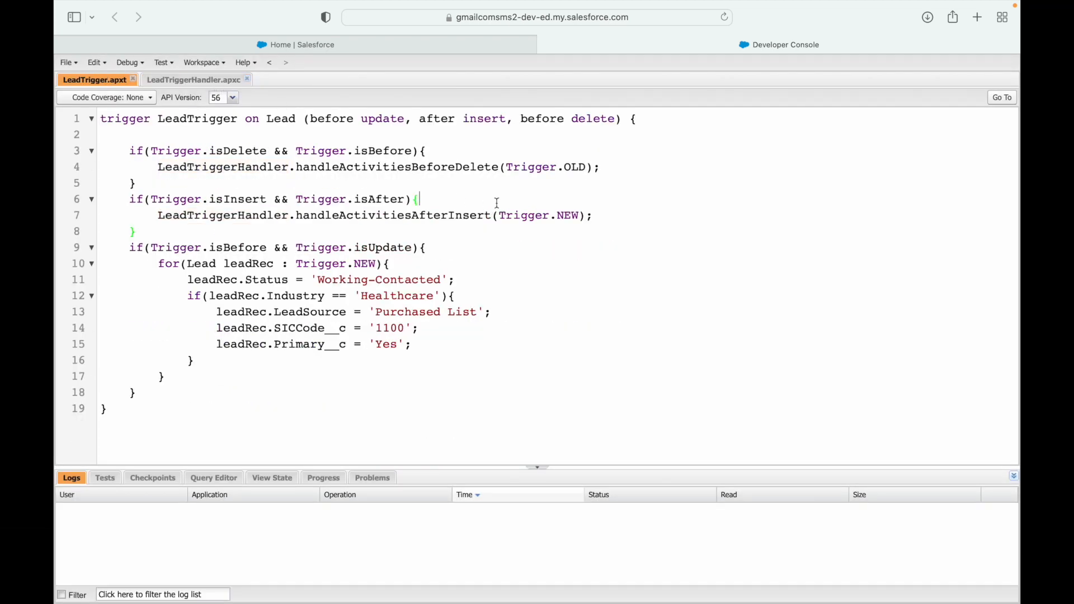
Replace the isUpdate block's for loop with LeadTriggerHandler.checkCreationDateBeforeUpdate(Trigger.NEW)
{"action": "double_click", "coordinate": [383, 119]}
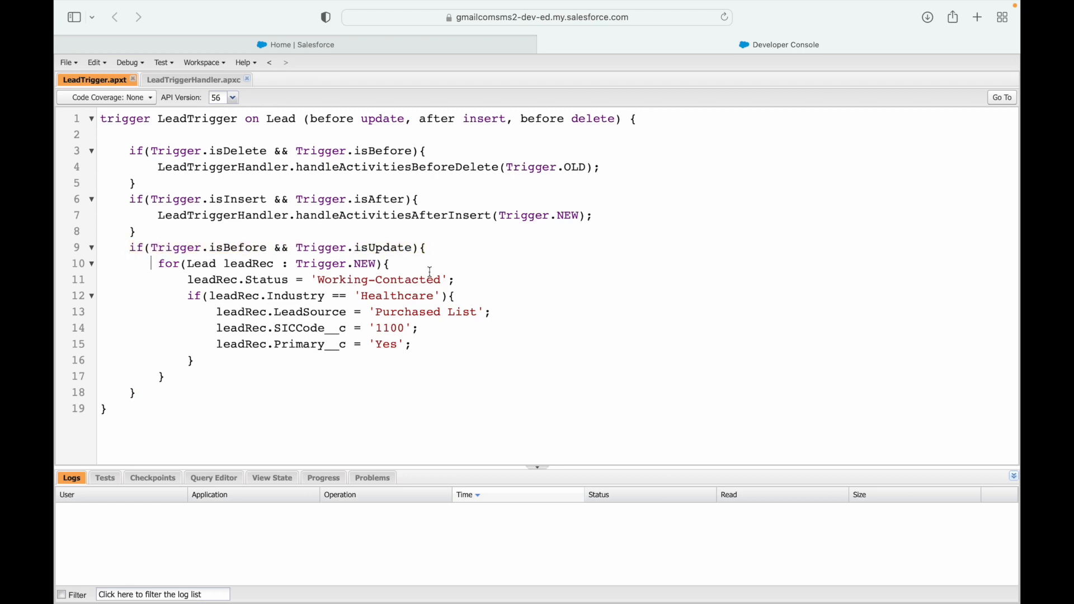
{"action": "left_click_drag", "start_coordinate": [159, 264], "coordinate": [165, 376]}
{"action": "type", "text": "LeadTri"}
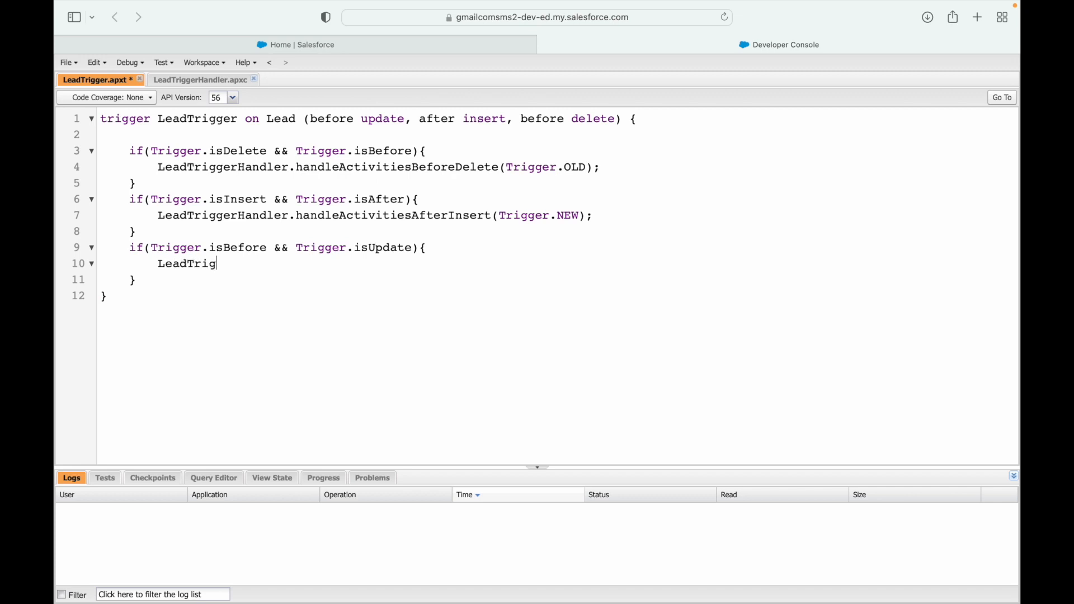
{"action": "type", "text": "gerHandler."}
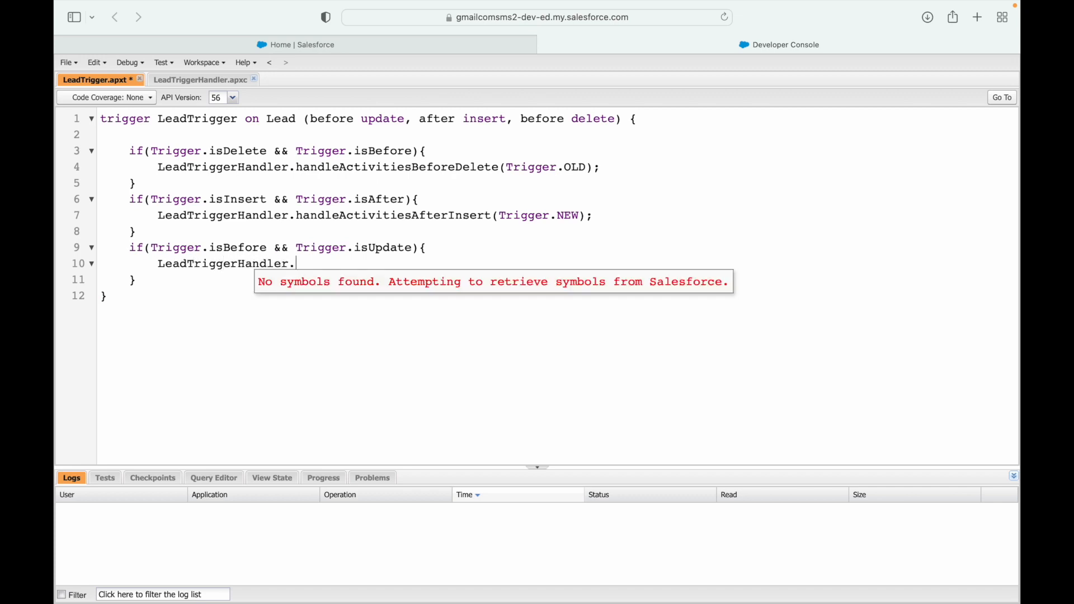
{"action": "type", "text": "checkCreati"}
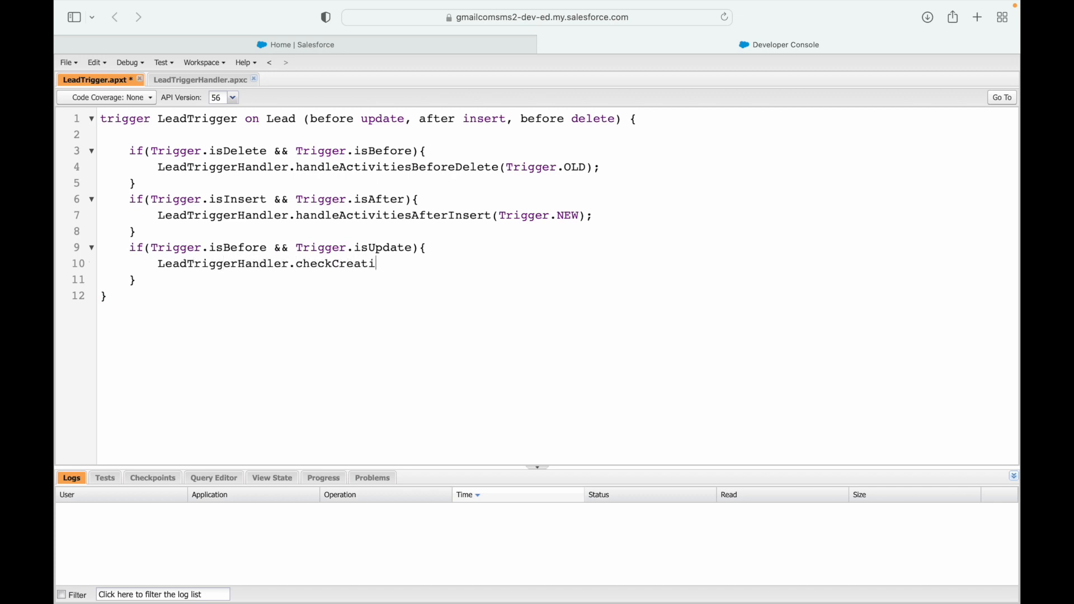
{"action": "type", "text": "onDateBefo"}
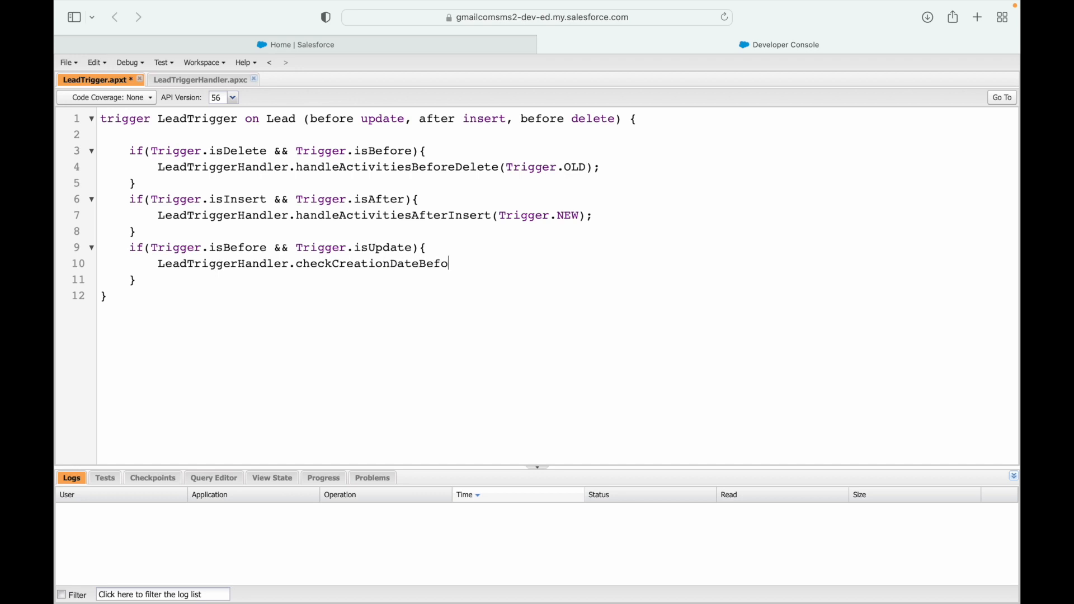
{"action": "type", "text": "reUpdate()"}
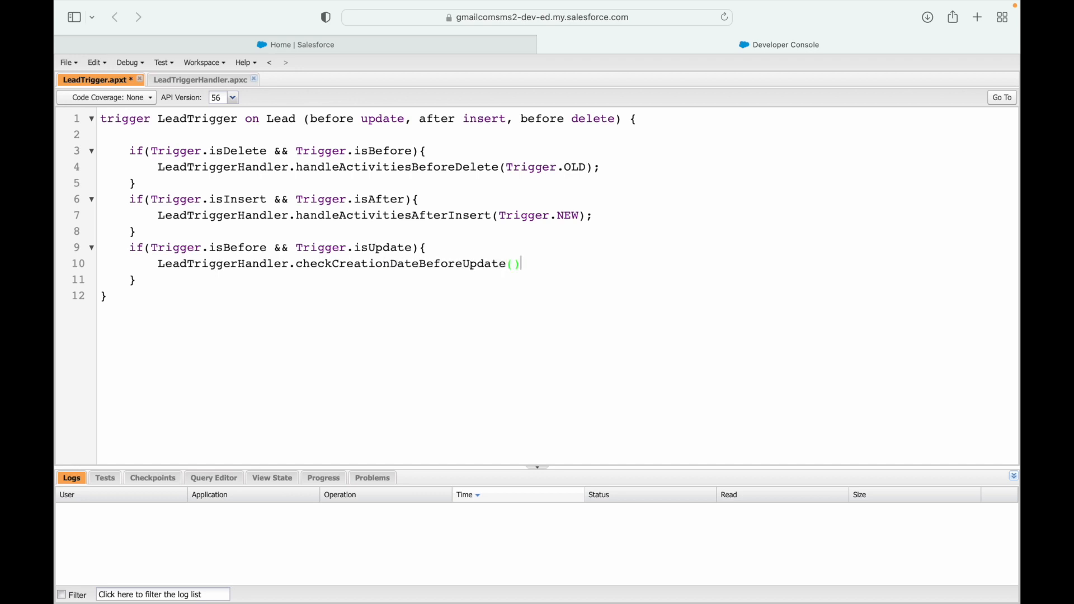
{"action": "type", "text": "Trigge"}
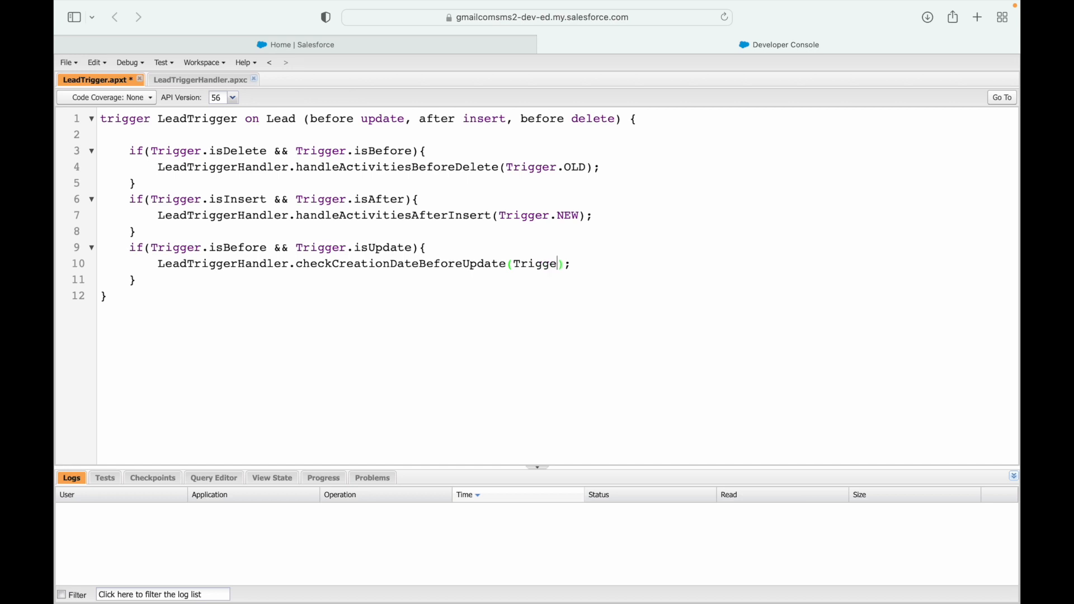
{"action": "type", "text": "r.NEW"}
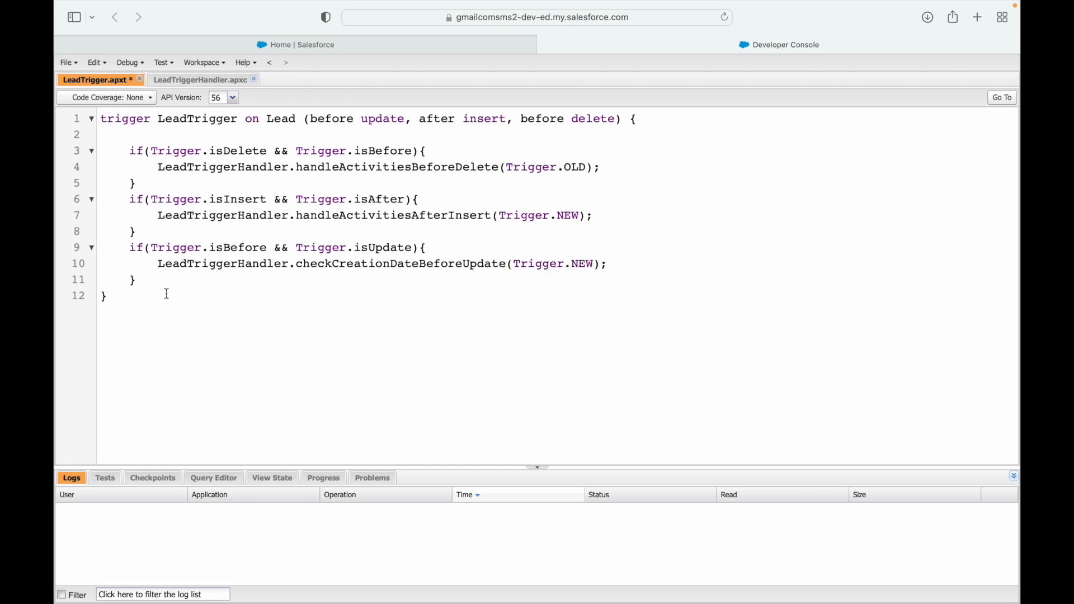
{"action": "left_click", "coordinate": [199, 79]}
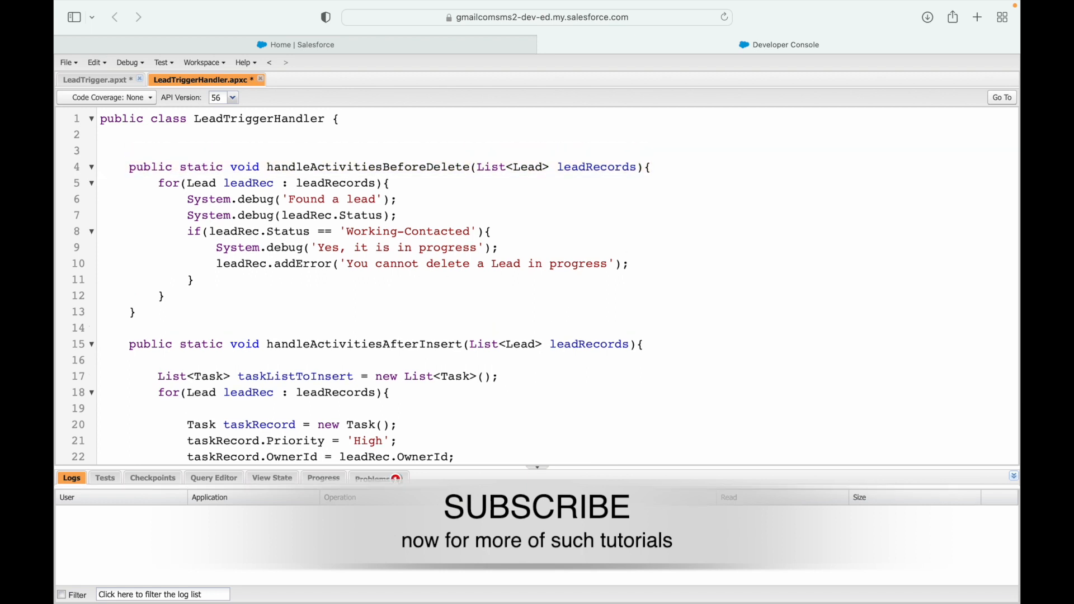
Check the missing-method error in LeadTrigger, then add checkCreationDateBeforeUpdate(List<Lead> leadRecords) to the handler
{"action": "left_click", "coordinate": [98, 79]}
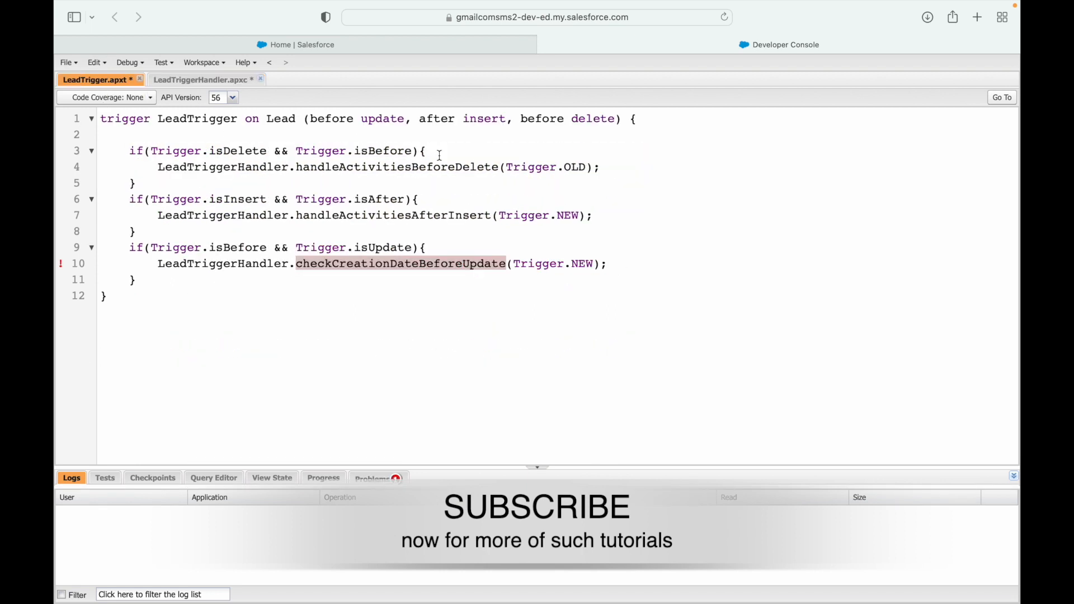
{"action": "left_click", "coordinate": [201, 79]}
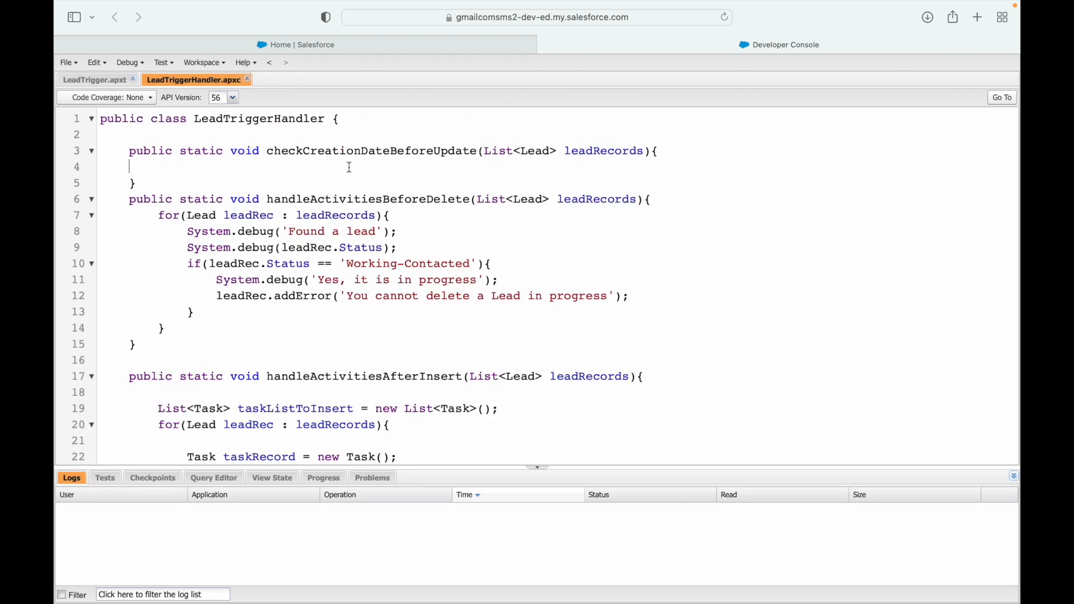
Add the comment '//Lead Creation Date is < Today's date - 8 : throw the error'
{"action": "type", "text": "//"}
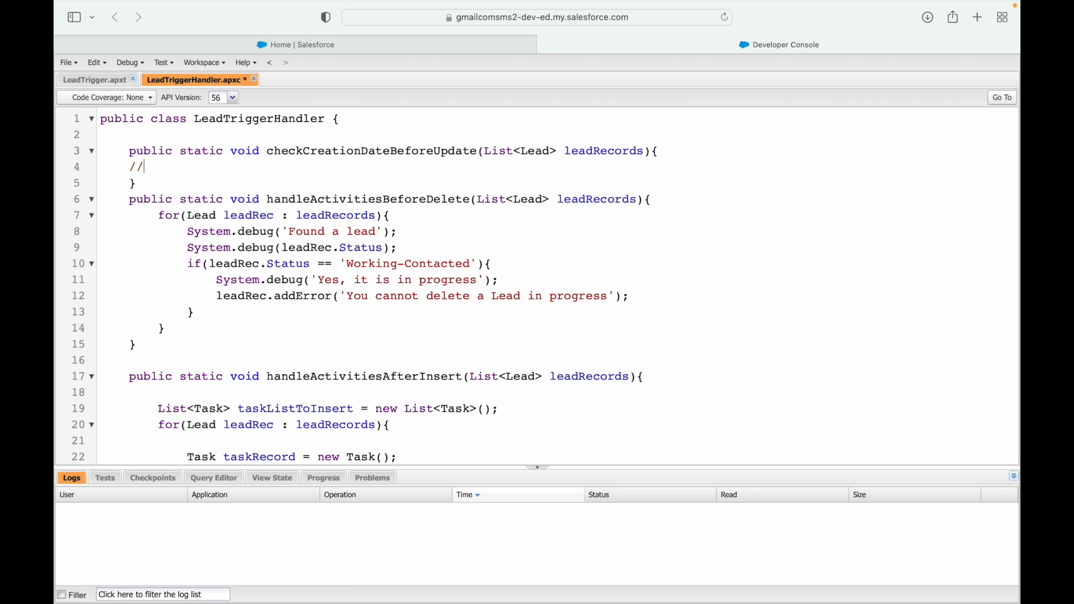
{"action": "type", "text": "Lead Creation Date"}
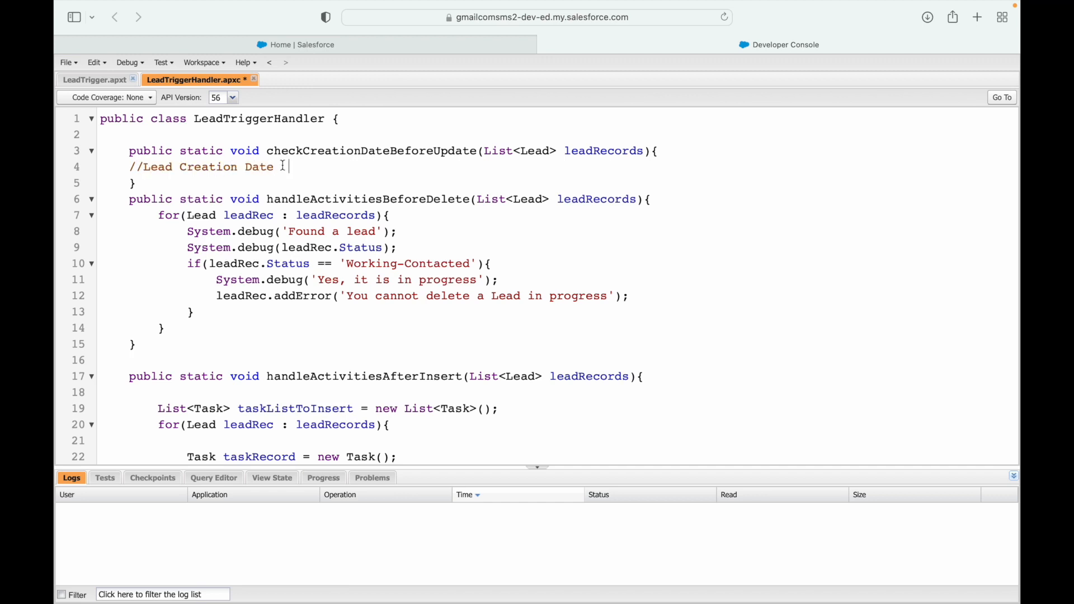
{"action": "type", "text": "is >"}
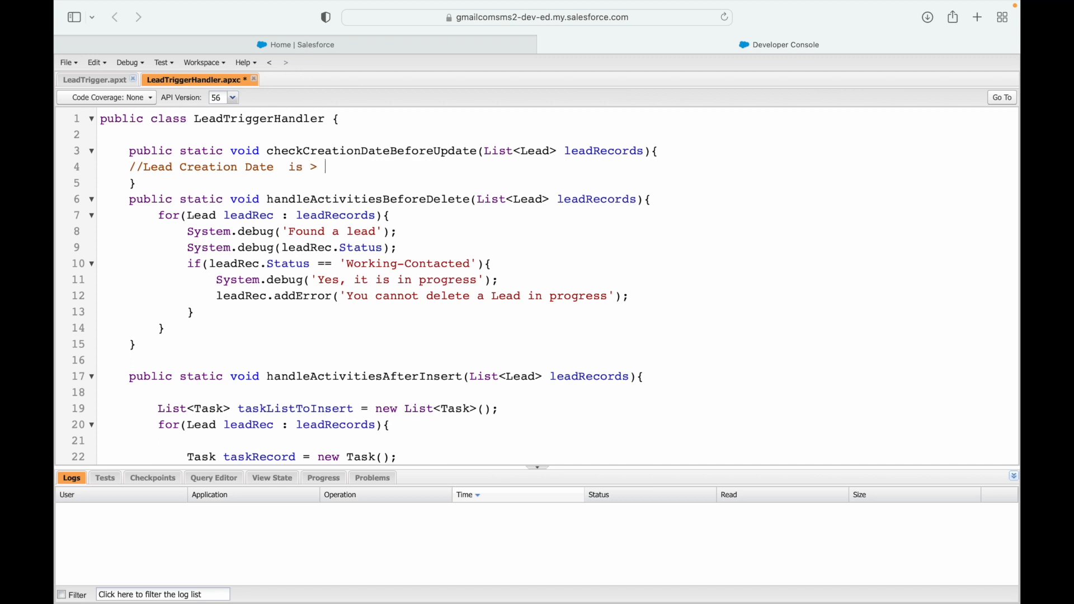
{"action": "type", "text": "Today"}
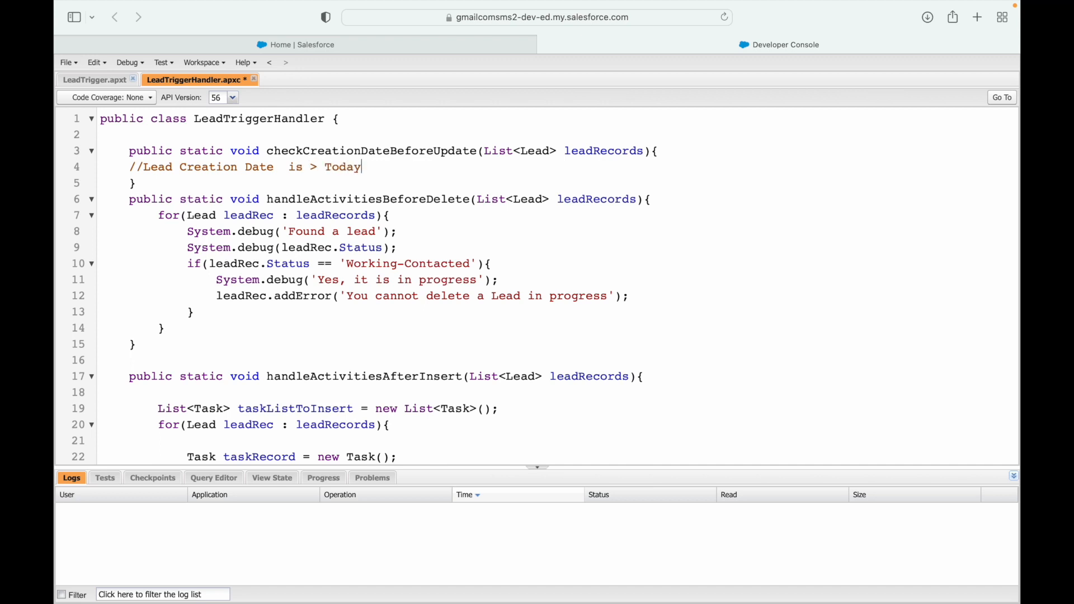
{"action": "type", "text": "'s da"}
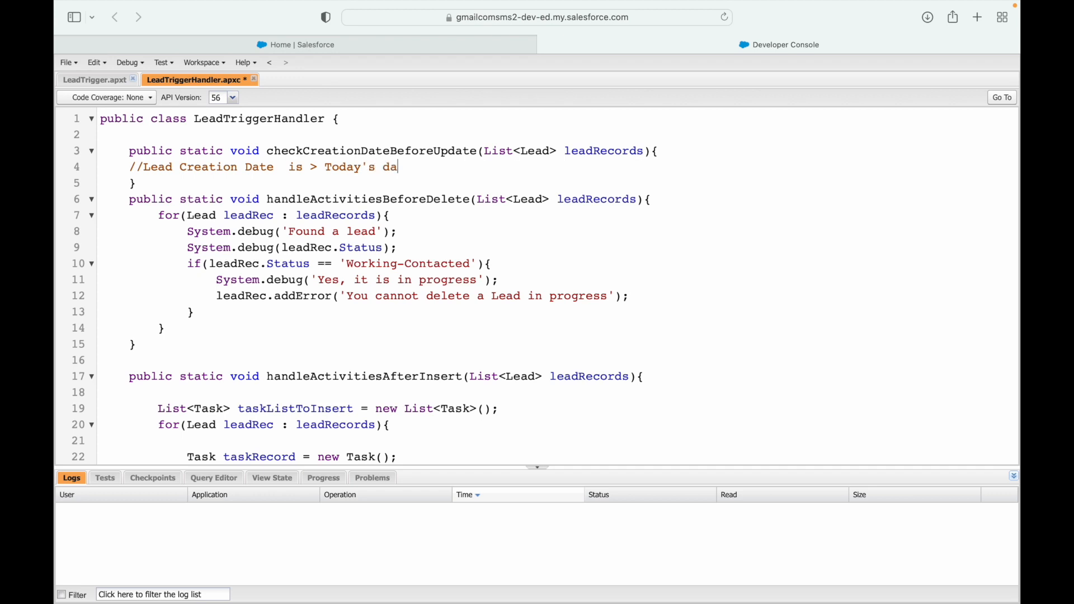
{"action": "type", "text": "te - 8"}
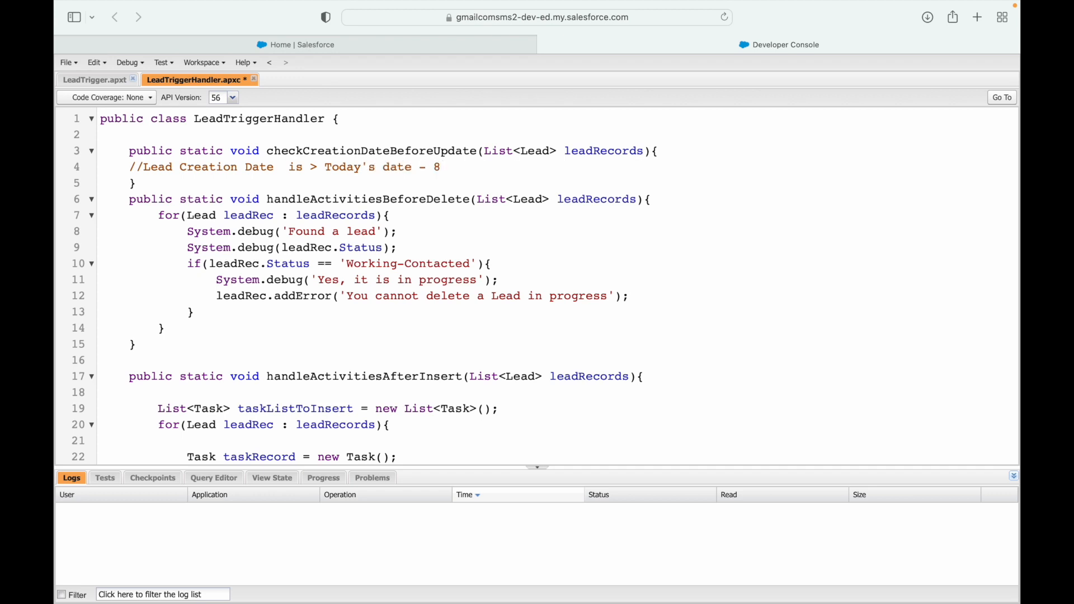
{"action": "type", "text": "<"}
{"action": "type", "text": "//"}
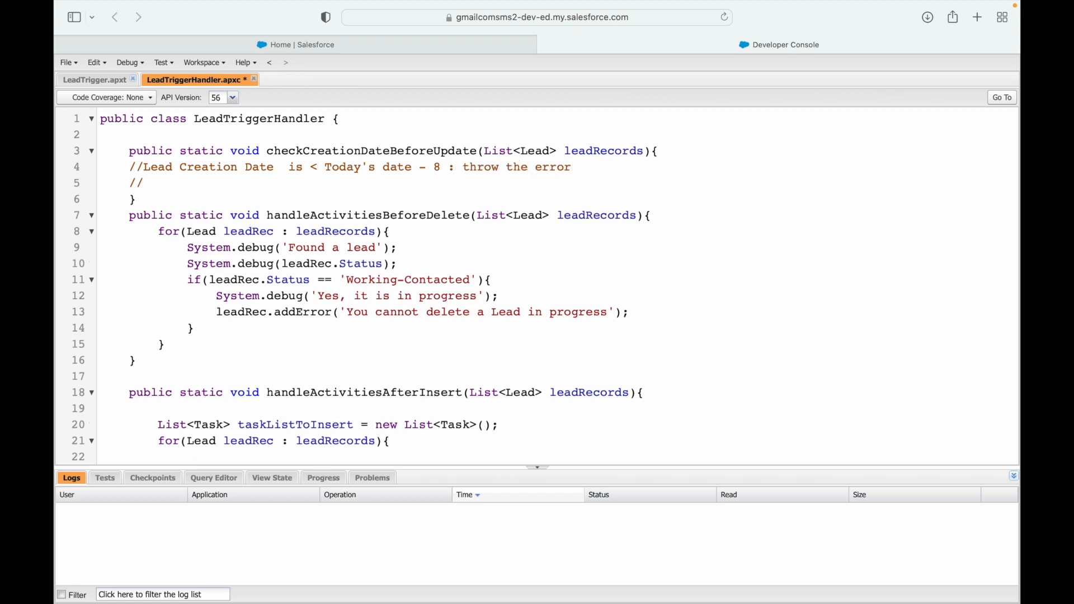
Write a loop over the lead records checking CreatedDate < System.today() - 8
{"action": "type", "text": "for"}
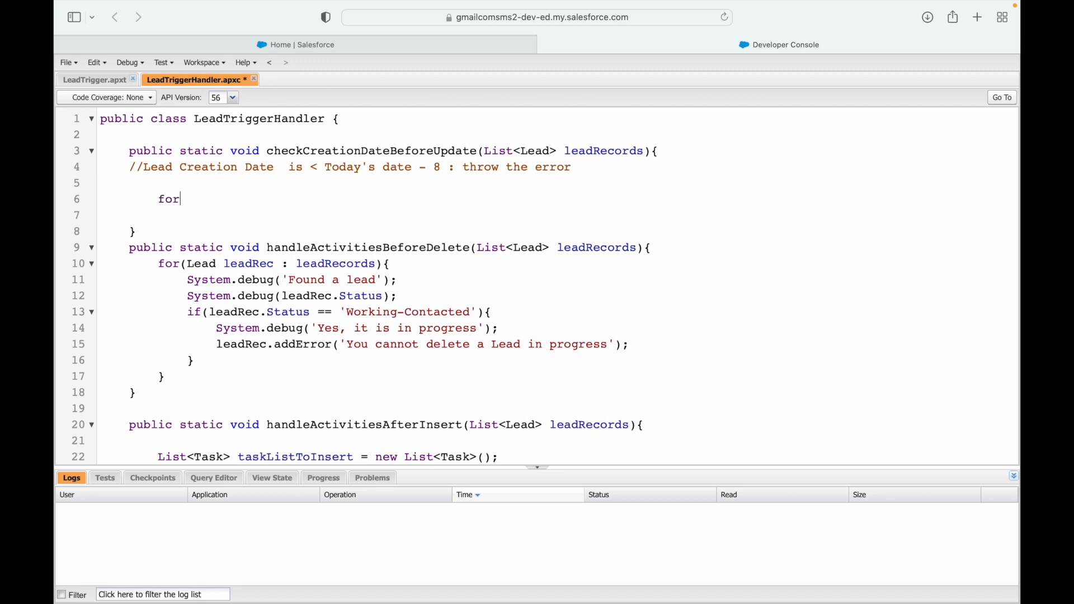
{"action": "type", "text": "(Lead leadRec : new"}
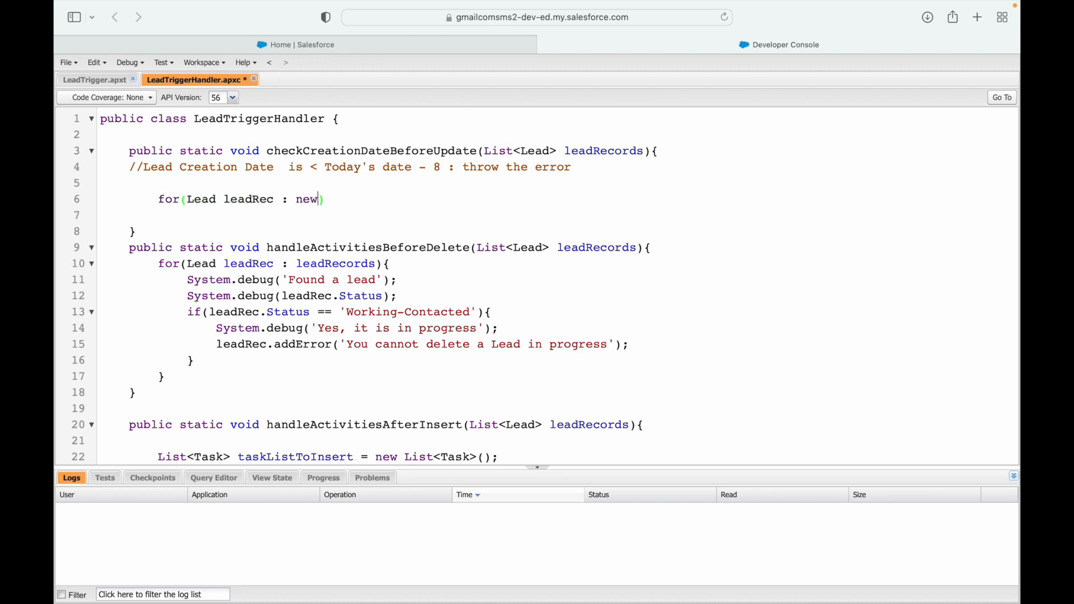
{"action": "type", "text": "Records){"}
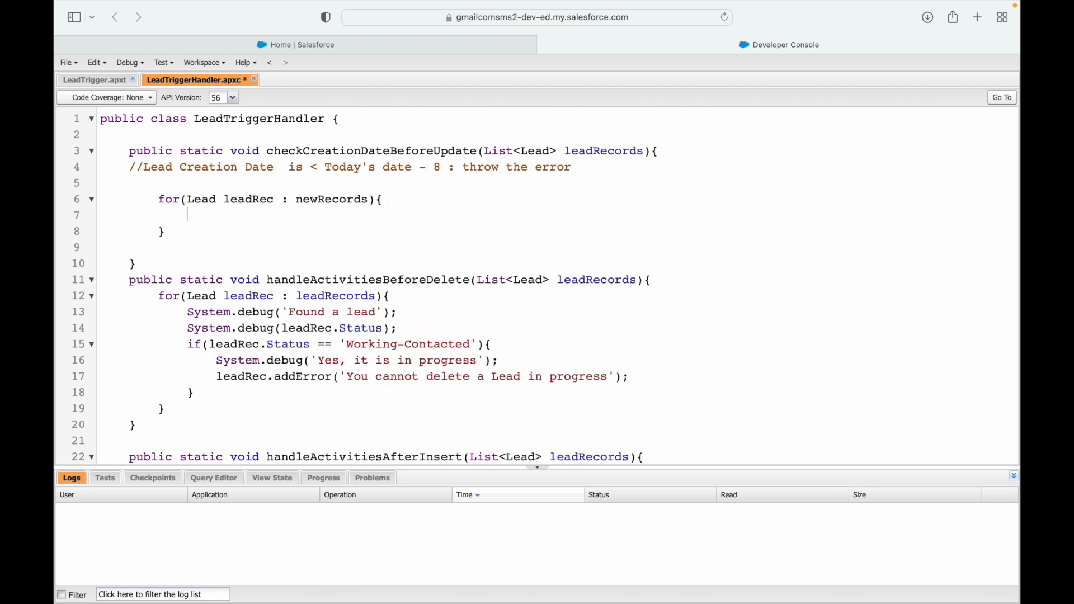
{"action": "type", "text": "if(leadRec.CreatedDate <"}
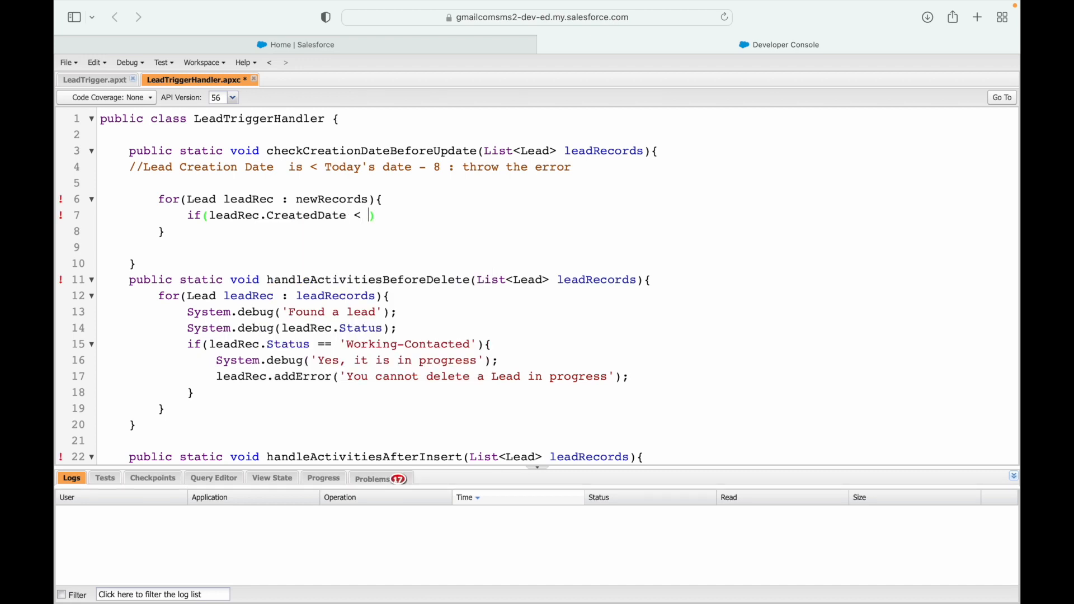
{"action": "type", "text": "System.today("}
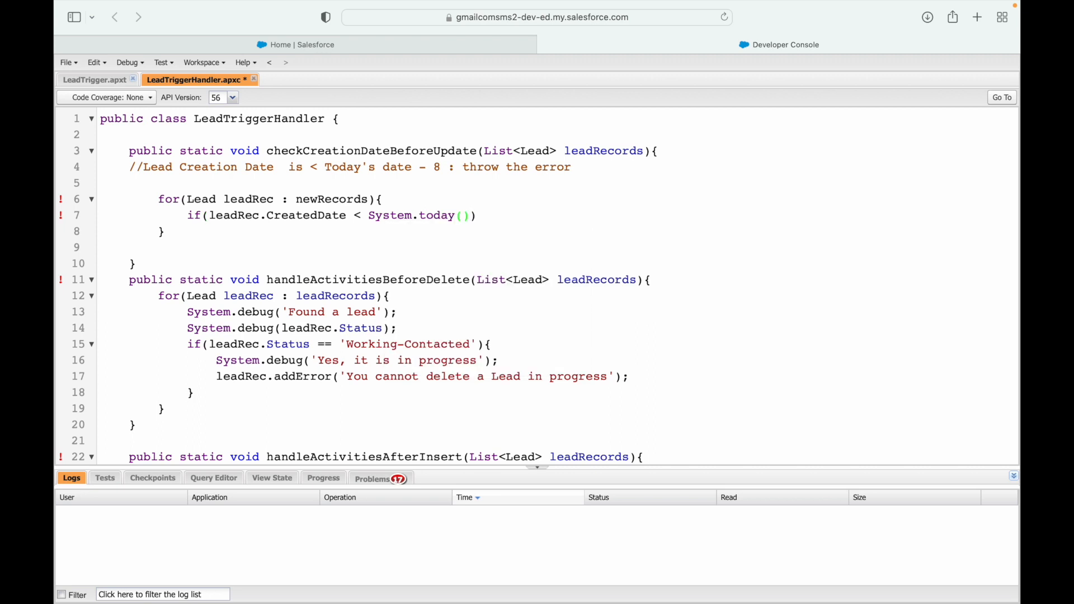
{"action": "type", "text": "- 8"}
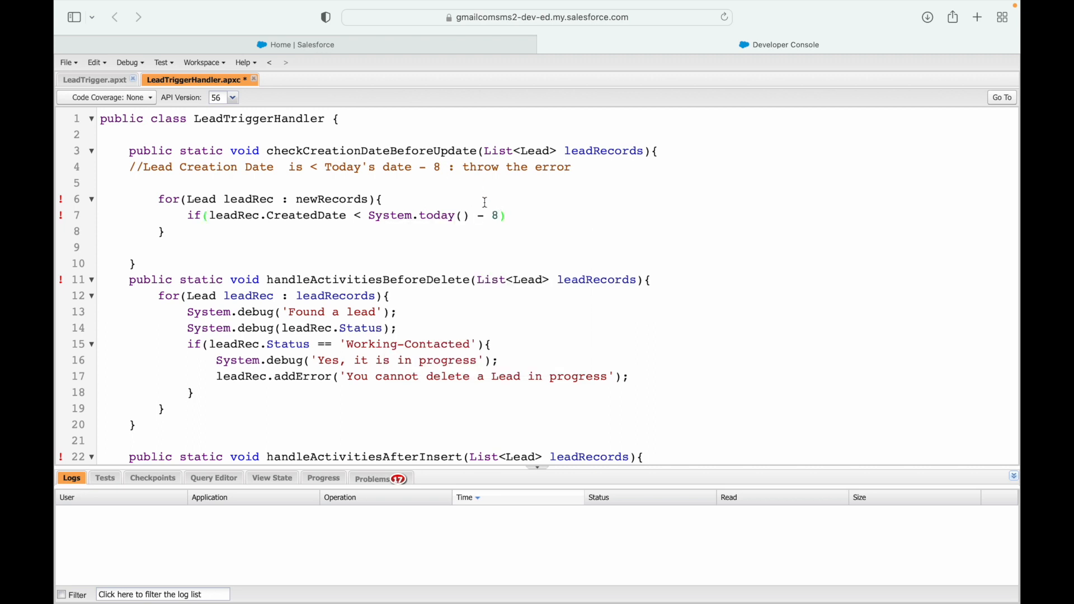
Add the 'This record cannot be modified' error, correct the list to leadRecords, and save
{"action": "double_click", "coordinate": [302, 214]}
{"action": "type", "text": "leadRec.addError('');"}
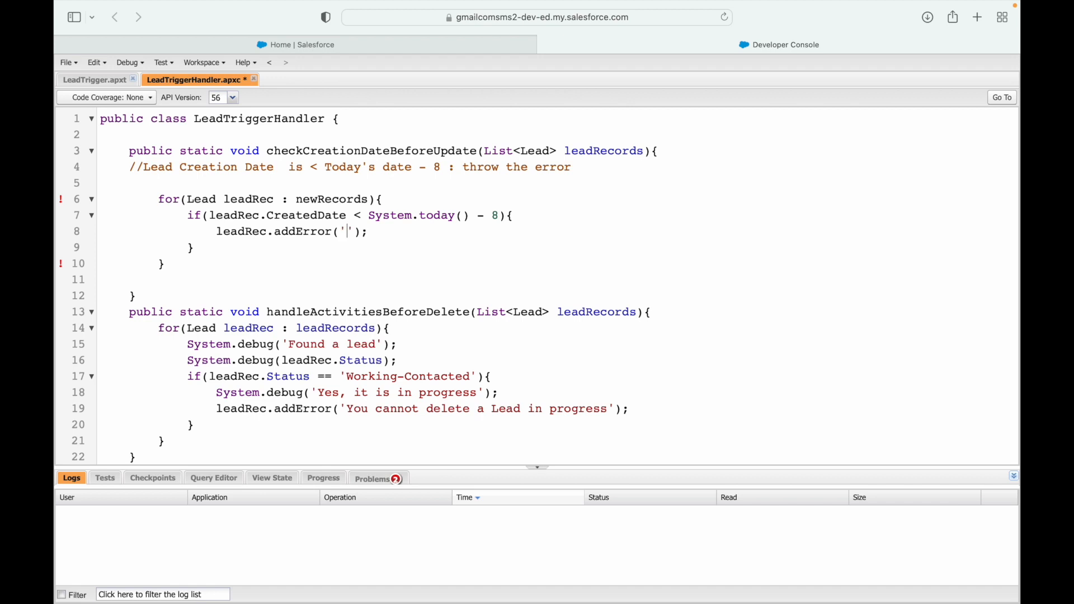
{"action": "type", "text": "This record cann"}
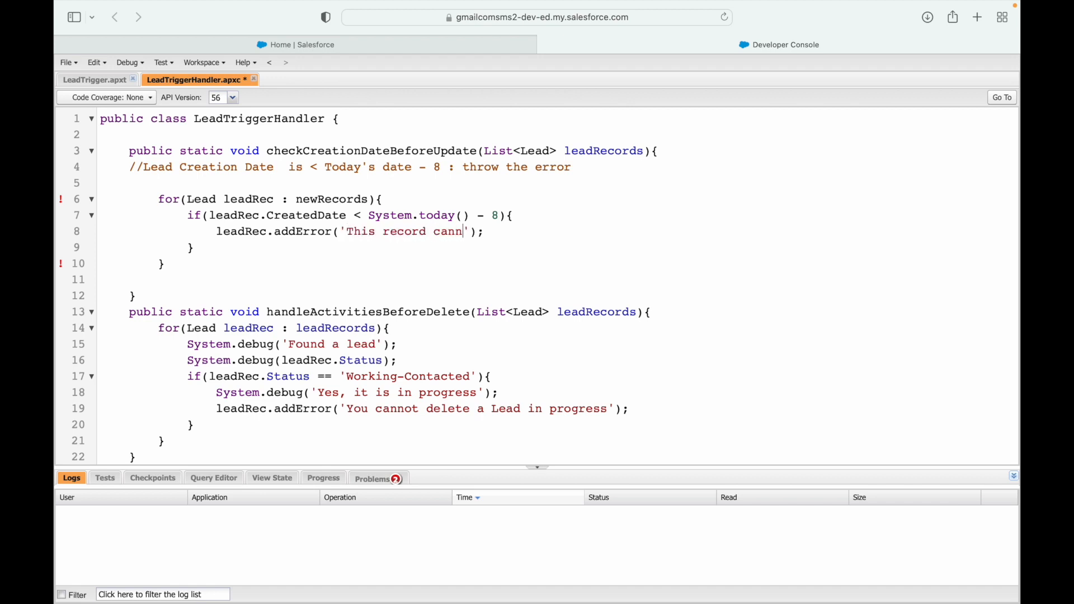
{"action": "type", "text": "ot be modified"}
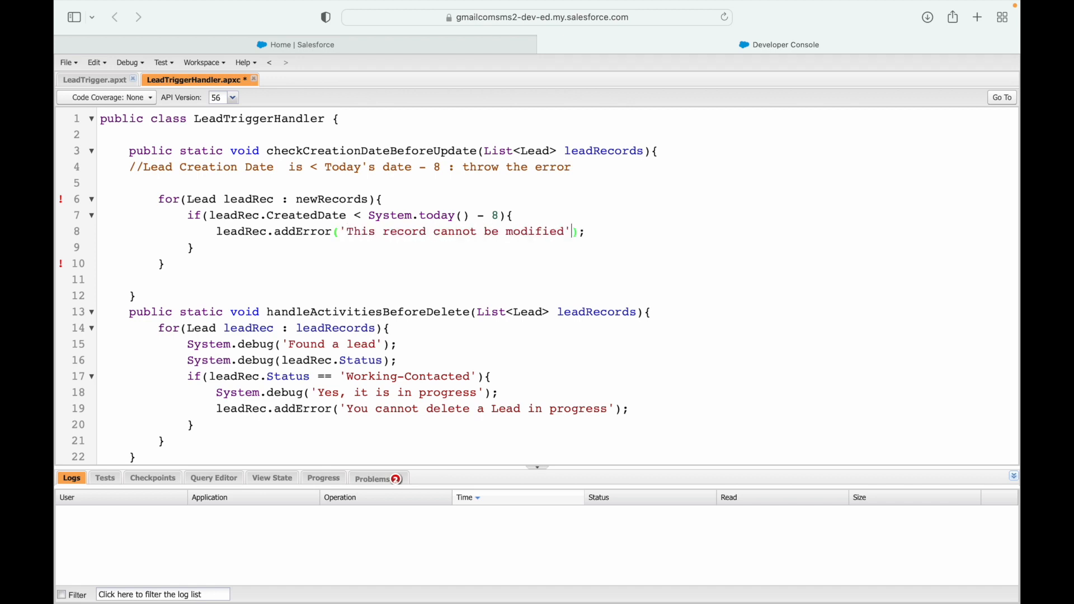
{"action": "key", "text": "cmd+s"}
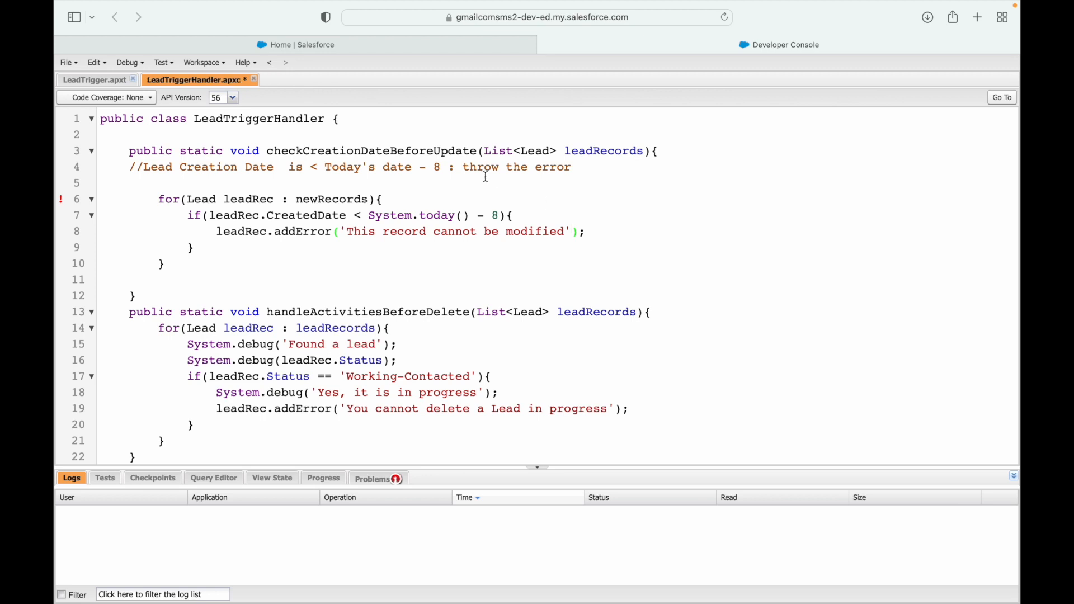
{"action": "double_click", "coordinate": [332, 199]}
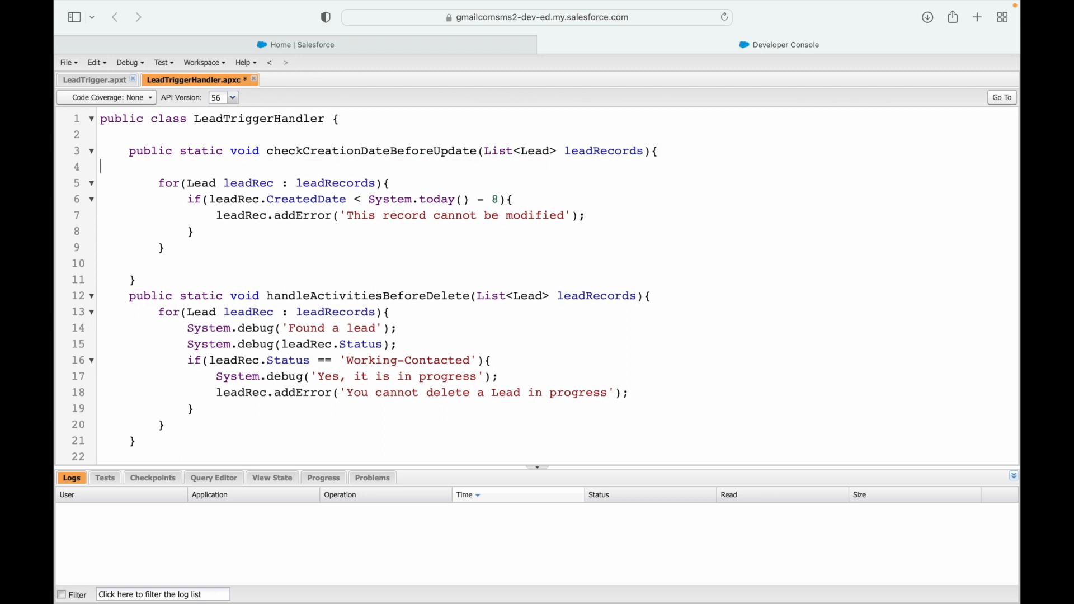
{"action": "key", "text": "cmd+s"}
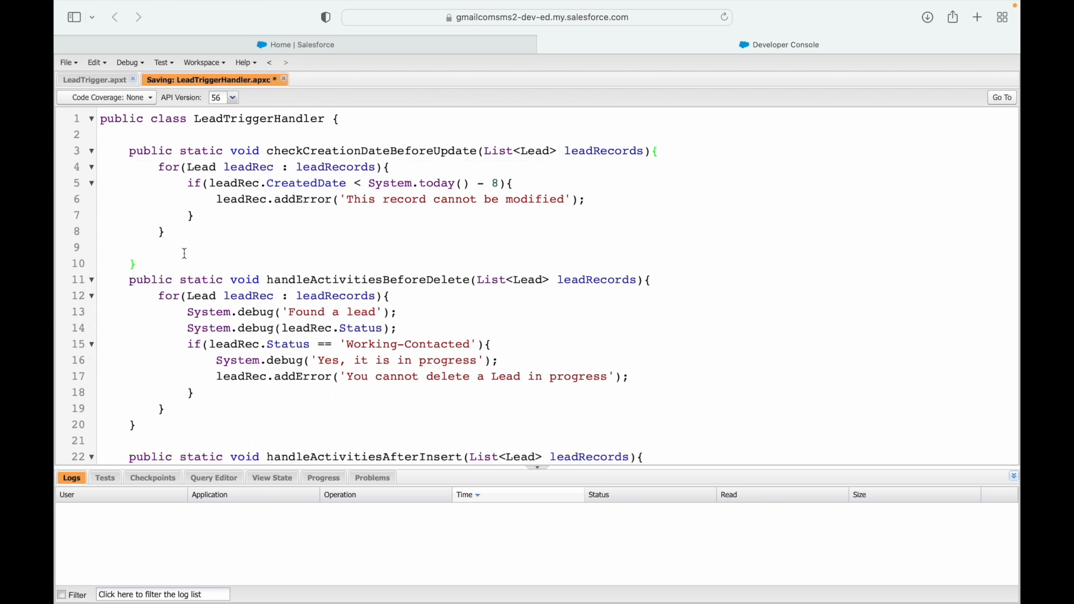
Open the Sales app from the App Launcher and show Recently Viewed Leads
{"action": "left_click", "coordinate": [294, 44]}
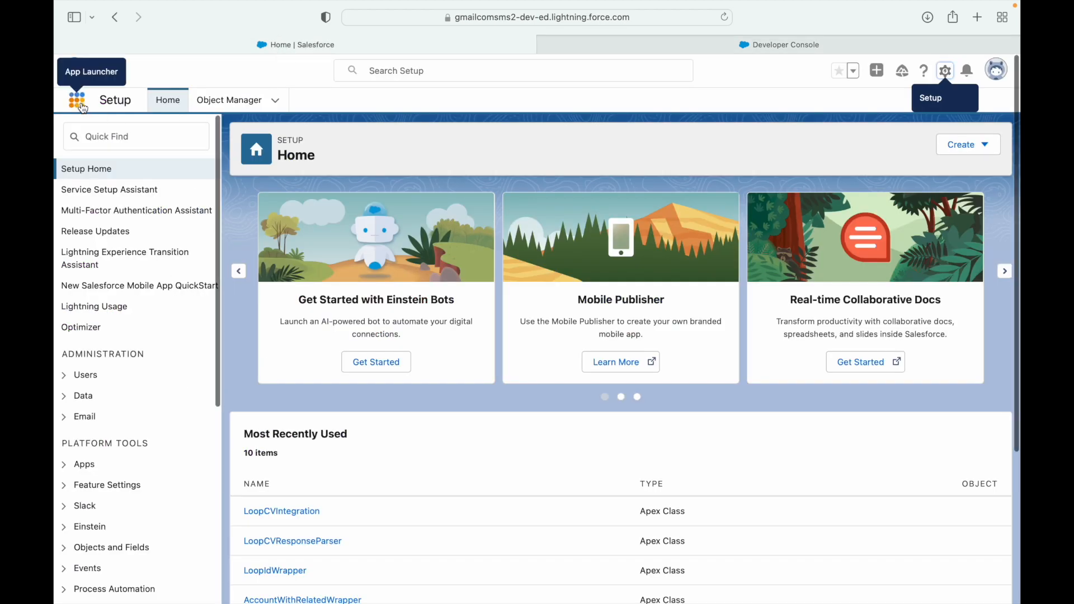
{"action": "left_click", "coordinate": [76, 100]}
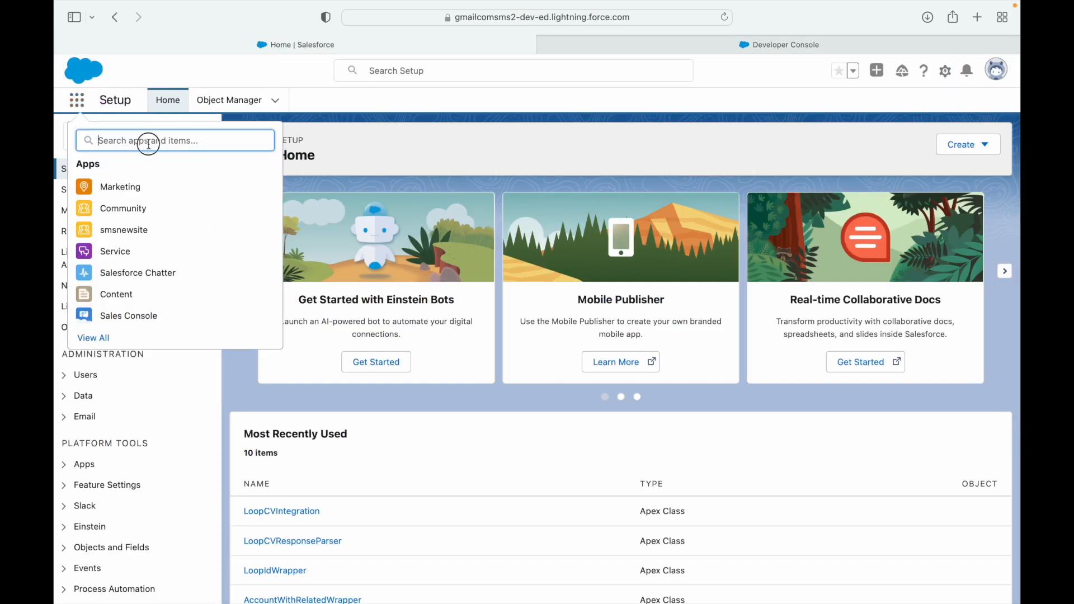
{"action": "left_click", "coordinate": [77, 99]}
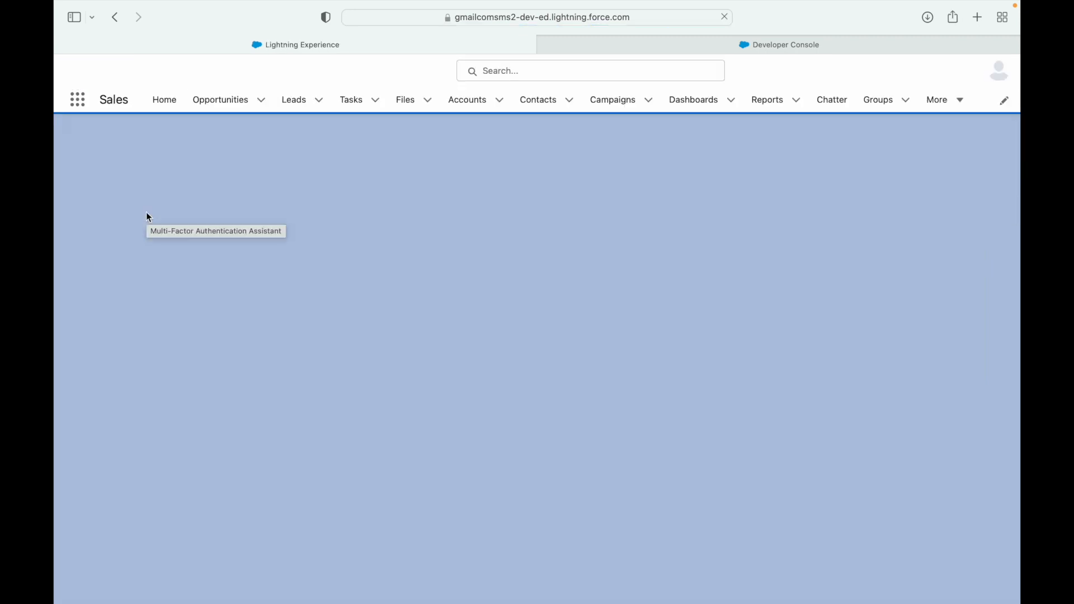
{"action": "left_click", "coordinate": [779, 45]}
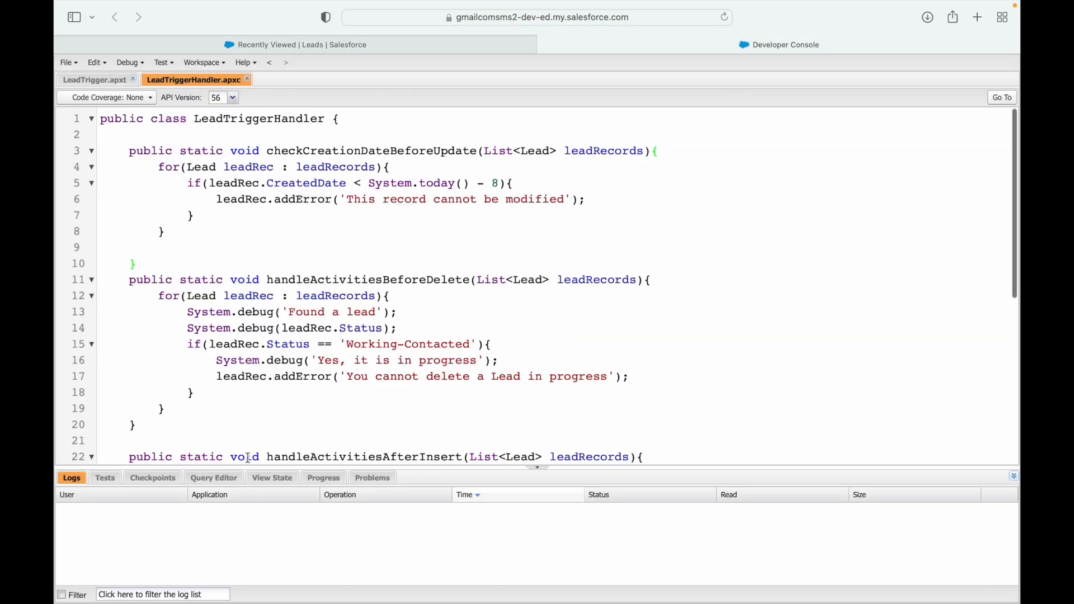
Run the query SELECT CreatedDate, Name FROM Lead in the Query Editor
{"action": "left_click", "coordinate": [213, 478]}
{"action": "type", "text": "SELECT CreatedD"}
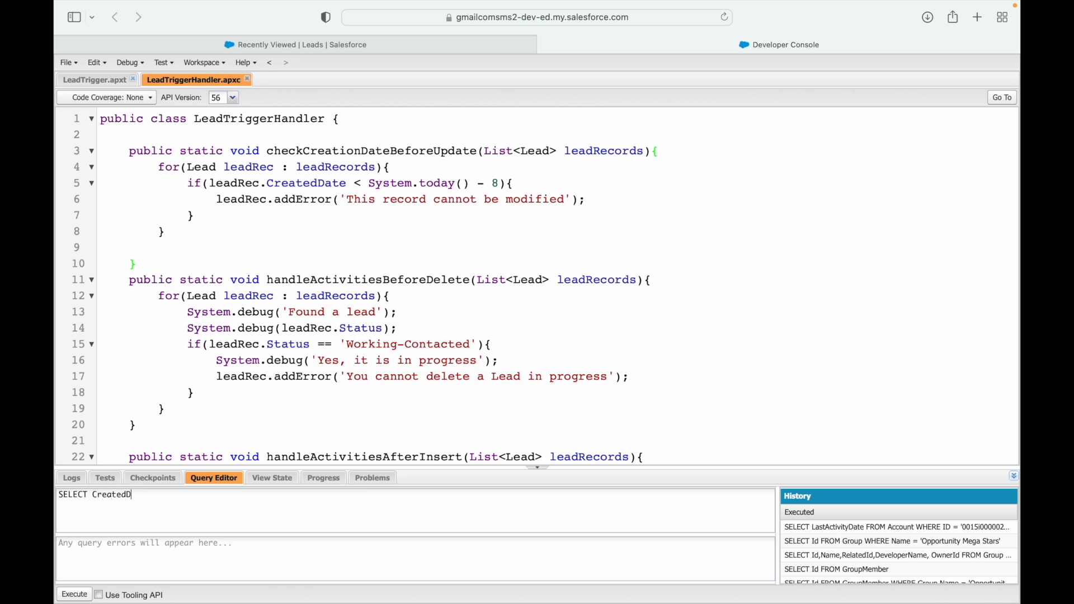
{"action": "type", "text": "ate, Name FRO"}
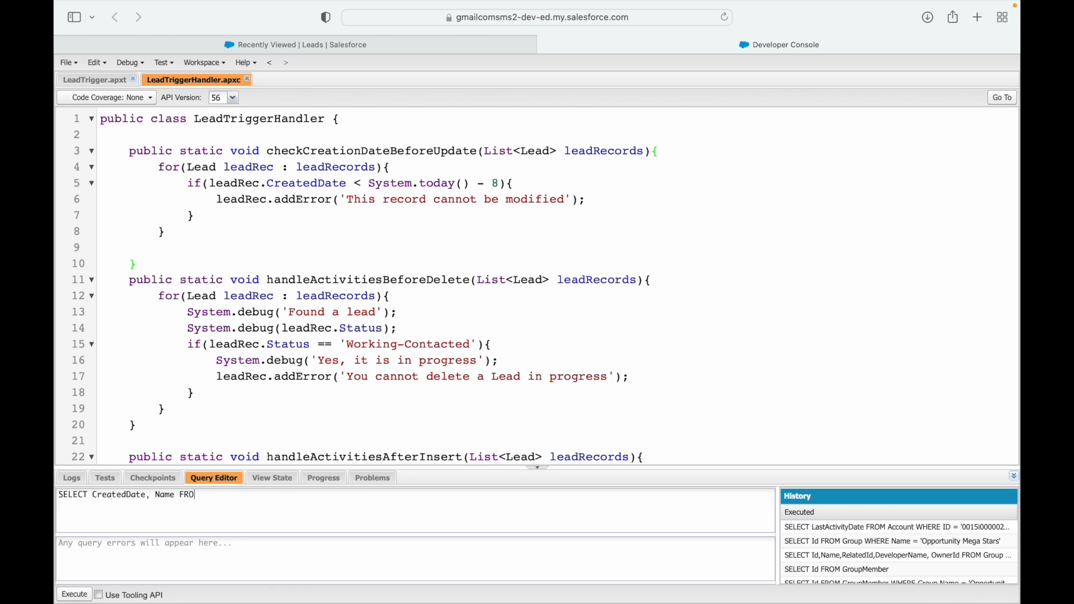
{"action": "type", "text": "M Lead"}
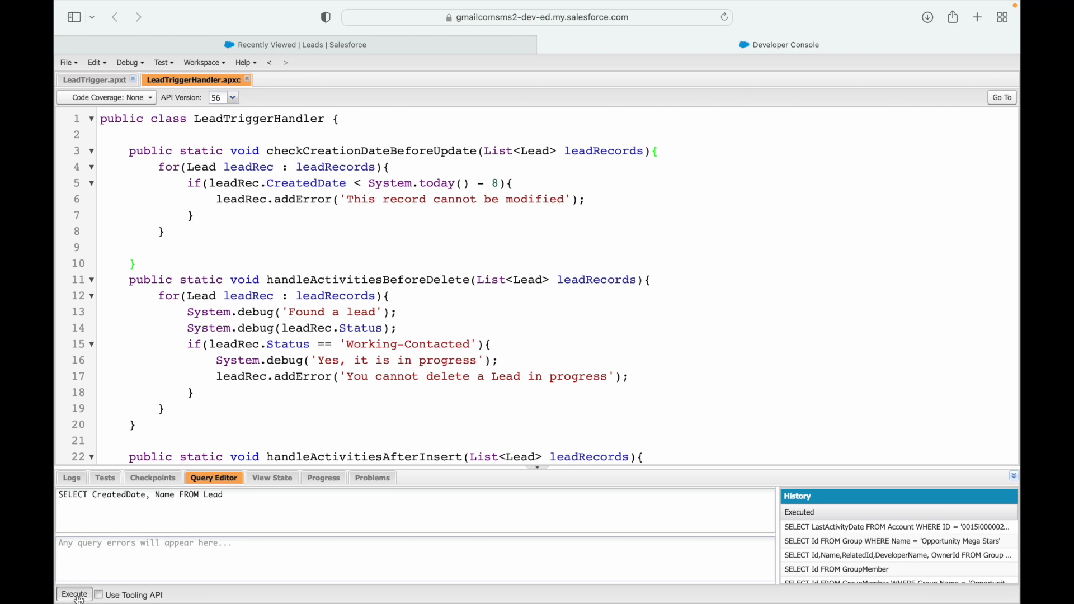
{"action": "left_click", "coordinate": [73, 594]}
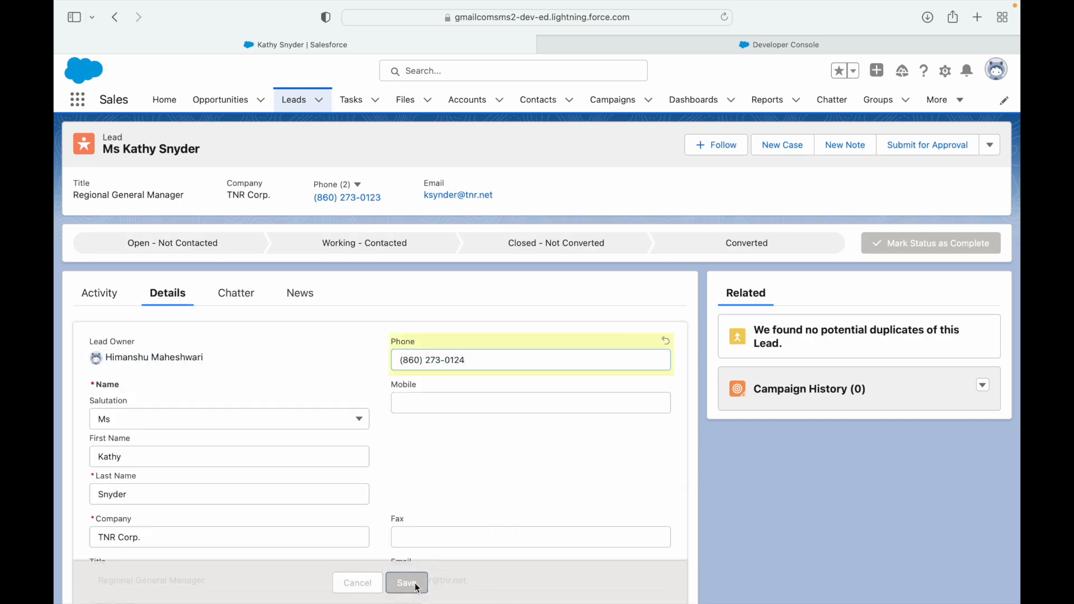
{"action": "left_click", "coordinate": [406, 583]}
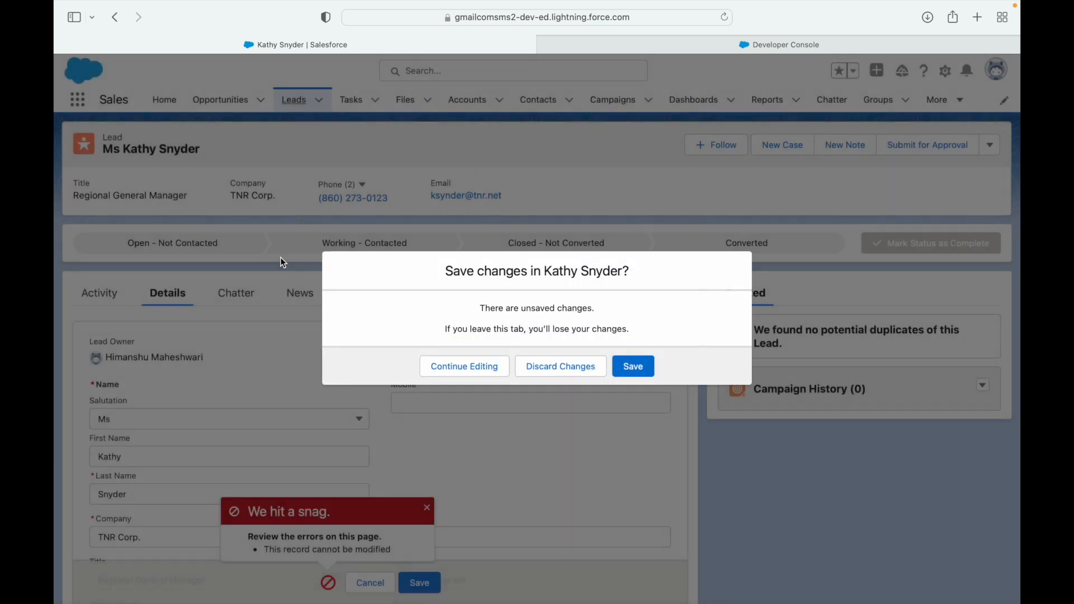
{"action": "left_click", "coordinate": [559, 366]}
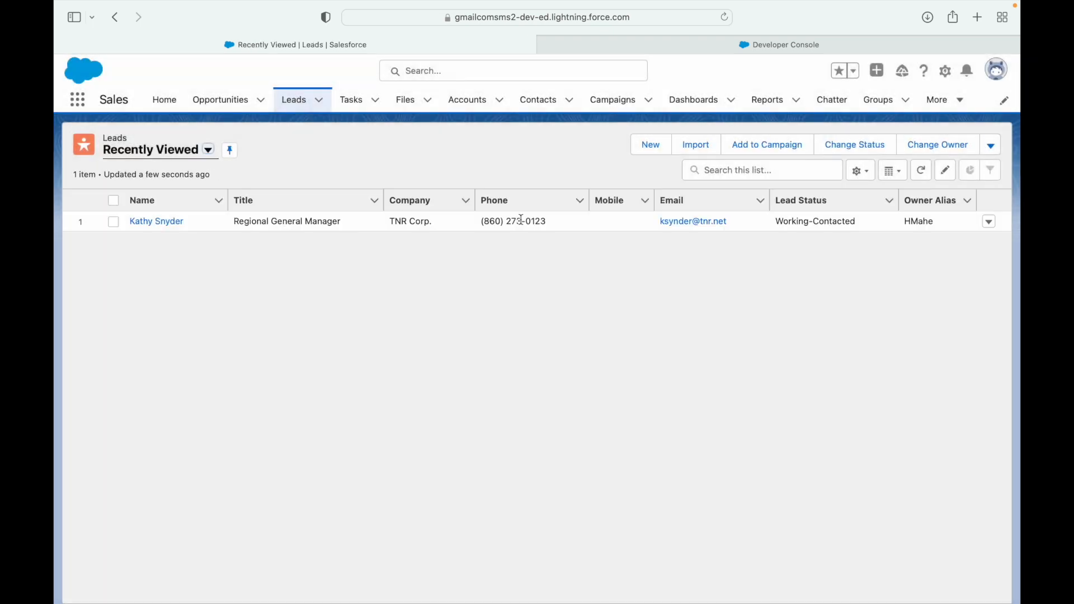
Create and save the lead New Lead at company Salesforce Makes Sense
{"action": "left_click", "coordinate": [650, 144]}
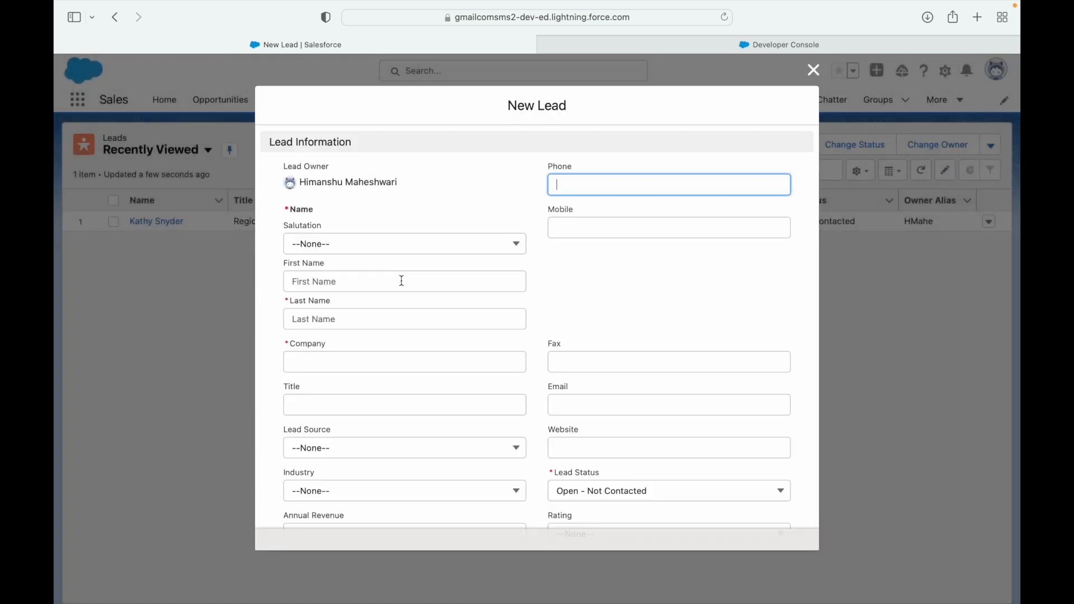
{"action": "type", "text": "New"}
{"action": "left_click", "coordinate": [405, 319]}
{"action": "type", "text": "Lead"}
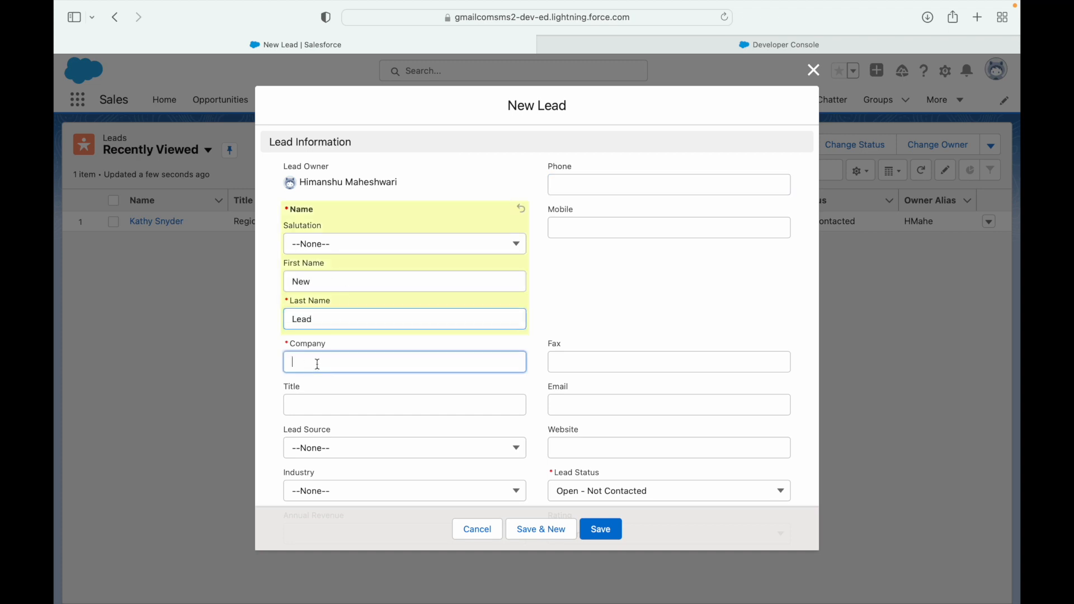
{"action": "type", "text": "Salesforce m"}
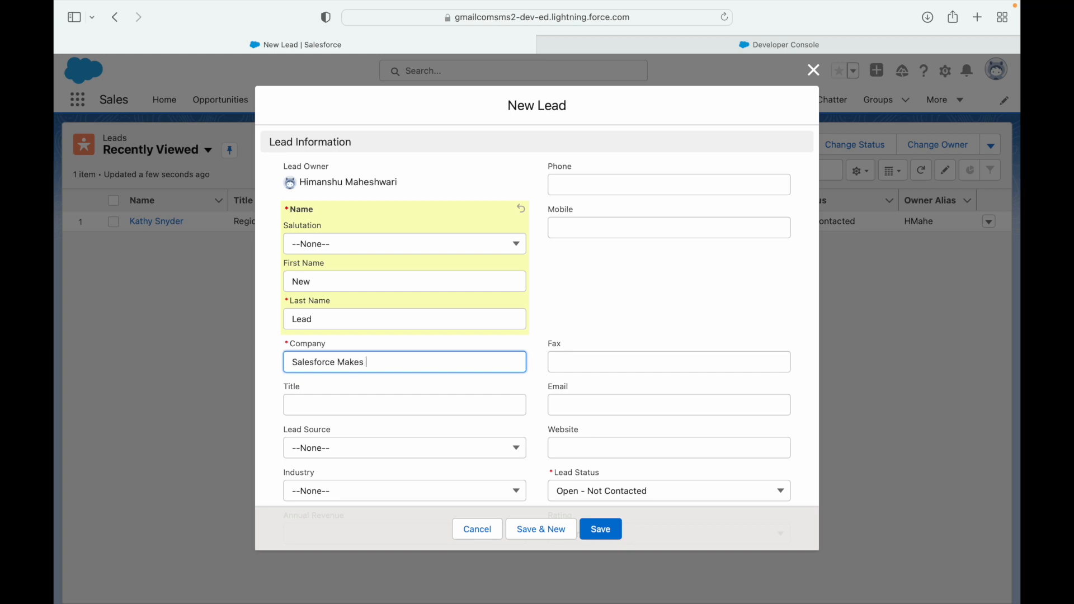
{"action": "type", "text": "Sense"}
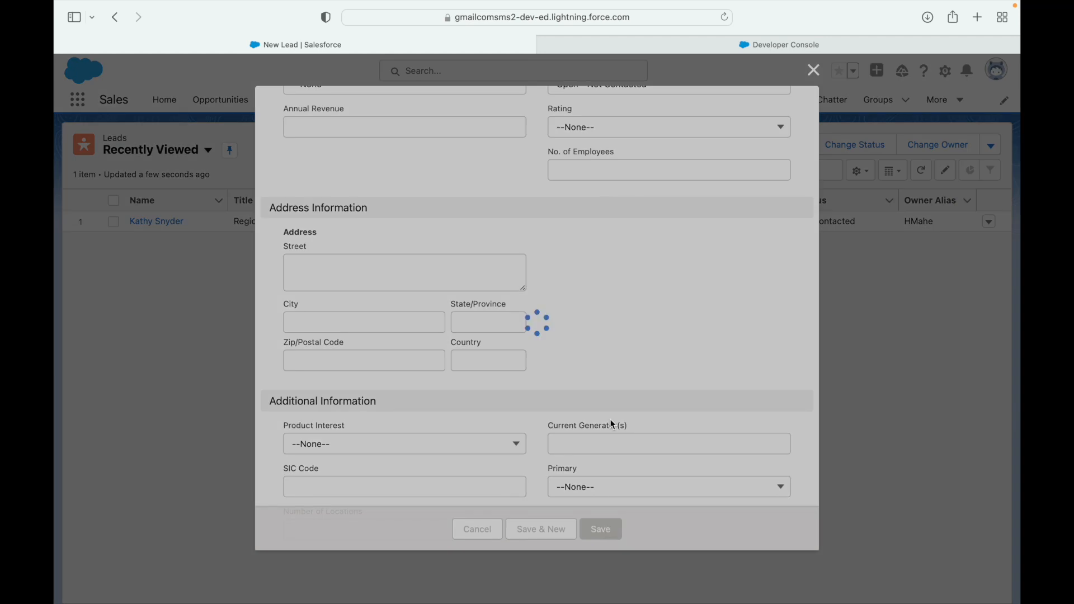
{"action": "left_click", "coordinate": [599, 529]}
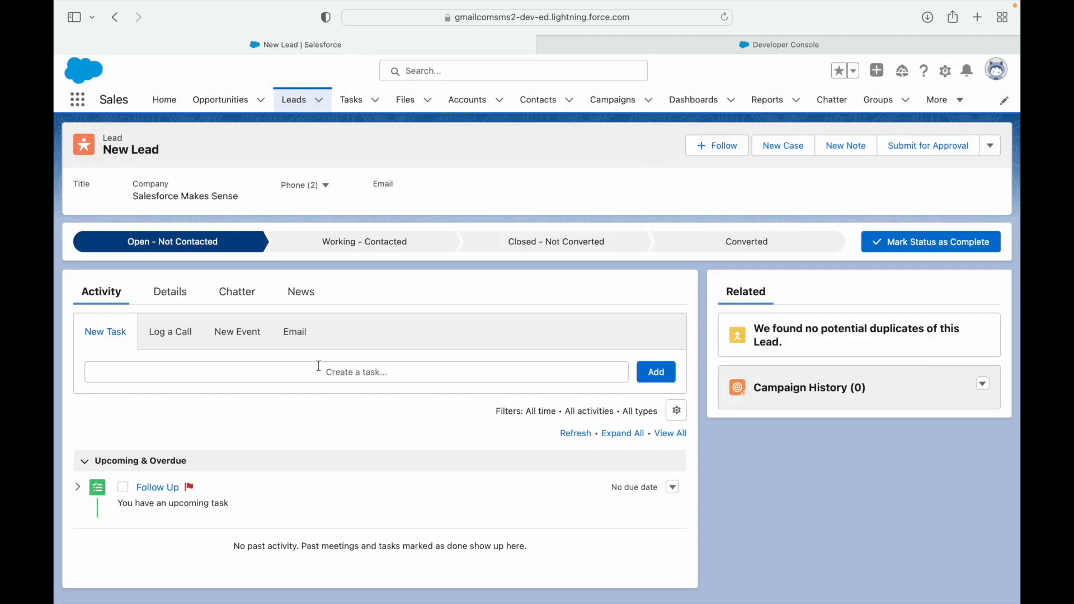
Set New Lead's Salutation to Mr. and save without errors
{"action": "left_click", "coordinate": [167, 291]}
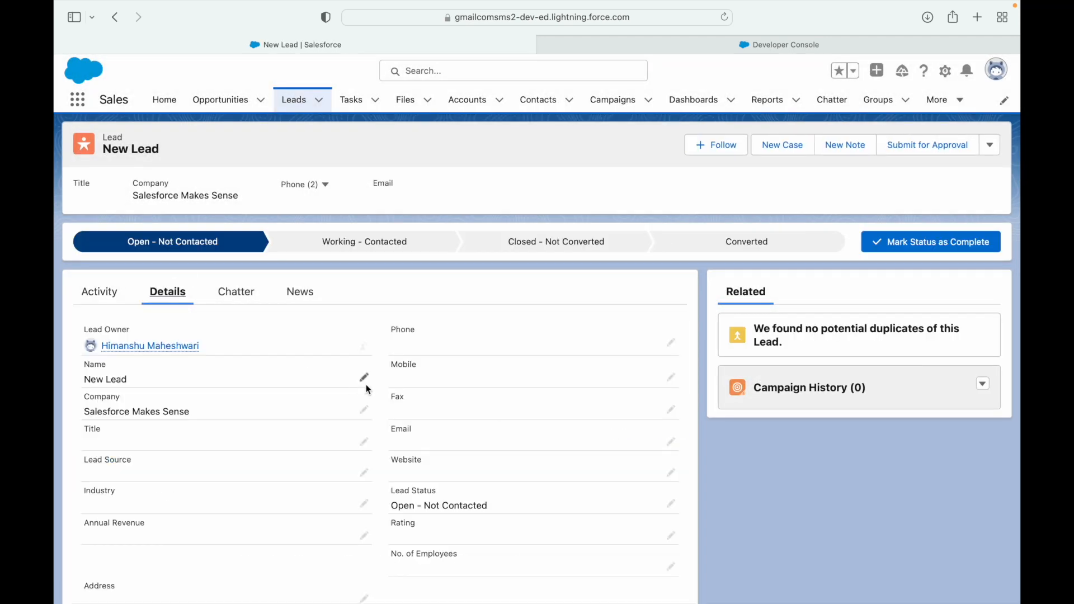
{"action": "left_click", "coordinate": [365, 377]}
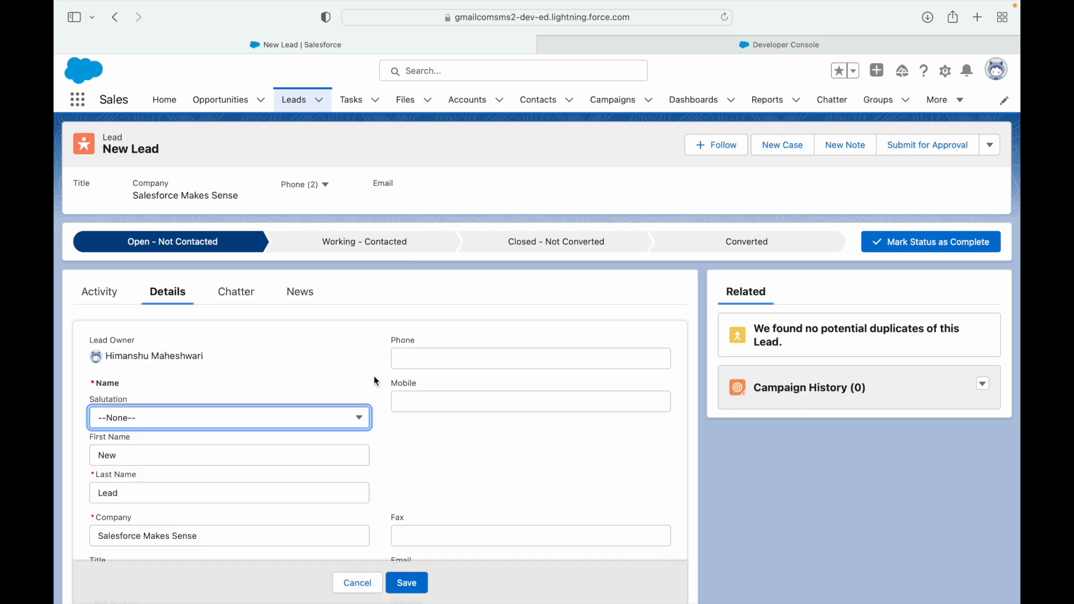
{"action": "left_click", "coordinate": [228, 418]}
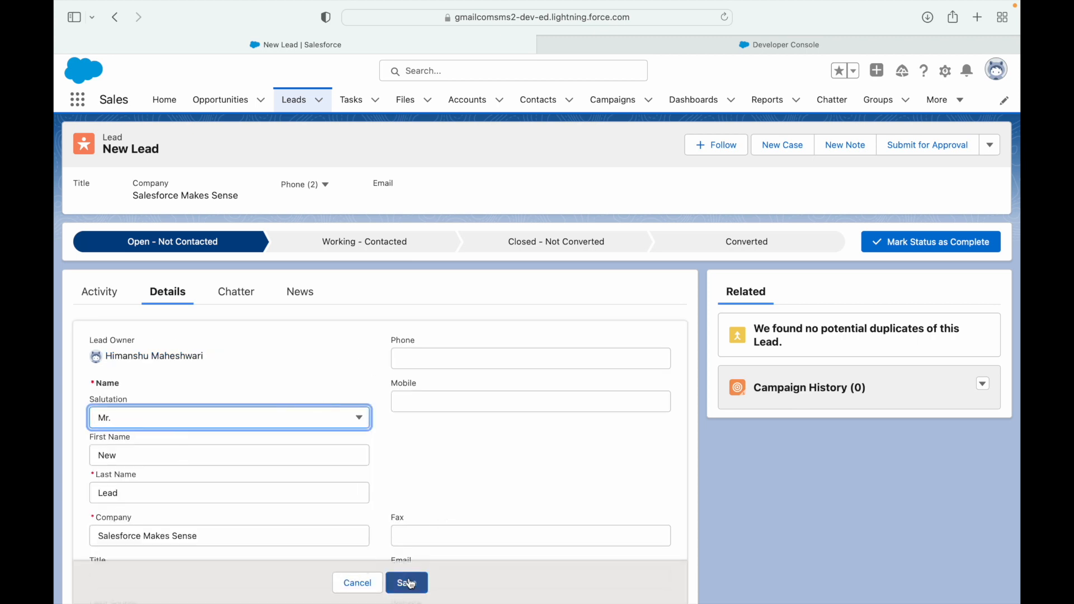
{"action": "left_click", "coordinate": [407, 583]}
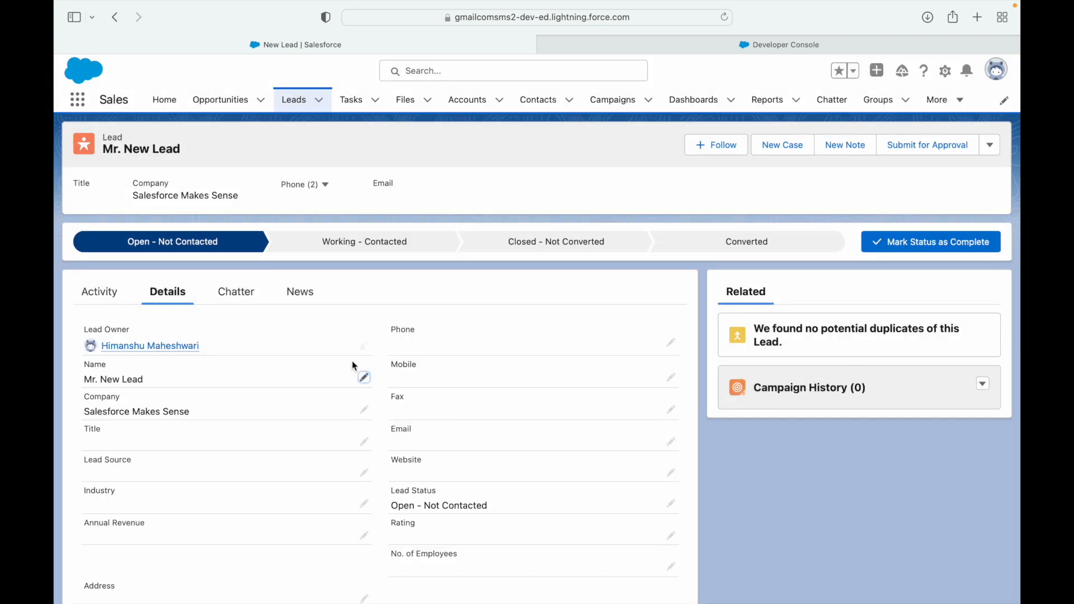
{"action": "scroll", "scroll_direction": "down", "scroll_amount": 3}
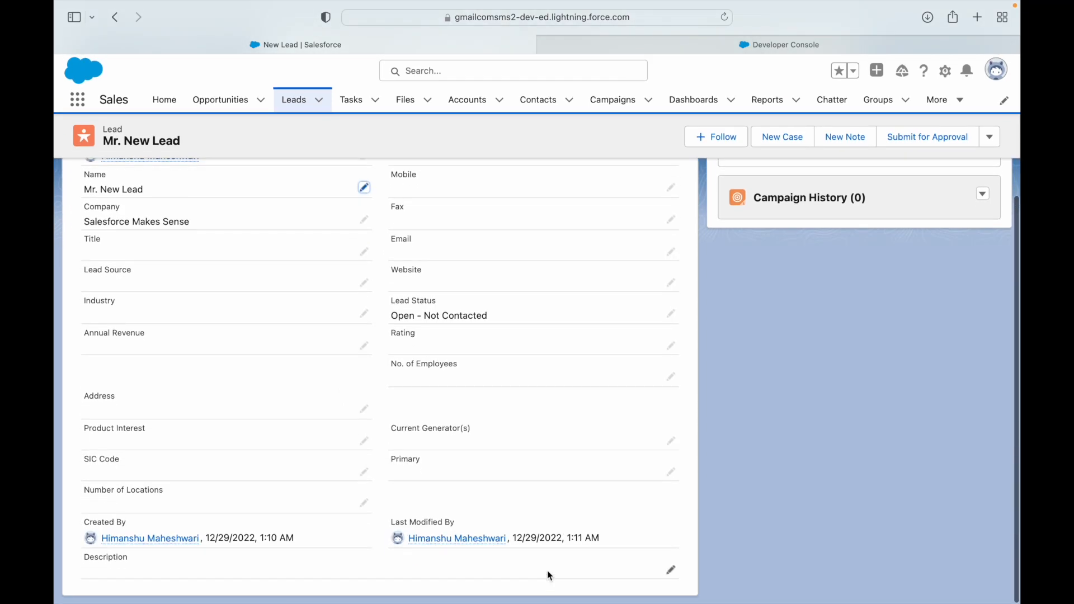
{"action": "left_click", "coordinate": [778, 45]}
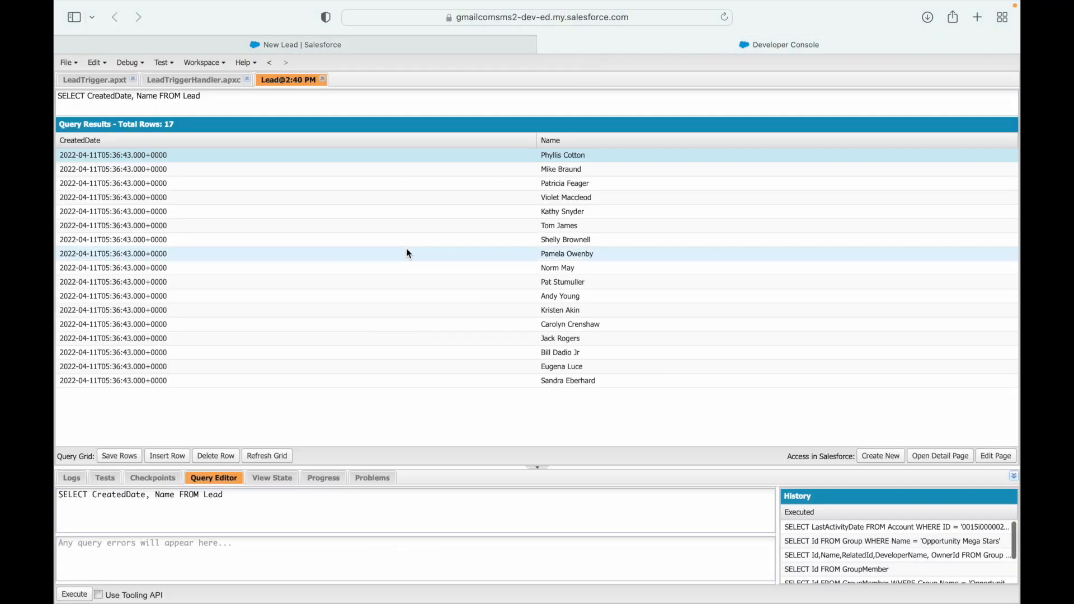
Return to LeadTriggerHandler.apxc and highlight the creation-date if block on lines 5–7
{"action": "left_click", "coordinate": [193, 79]}
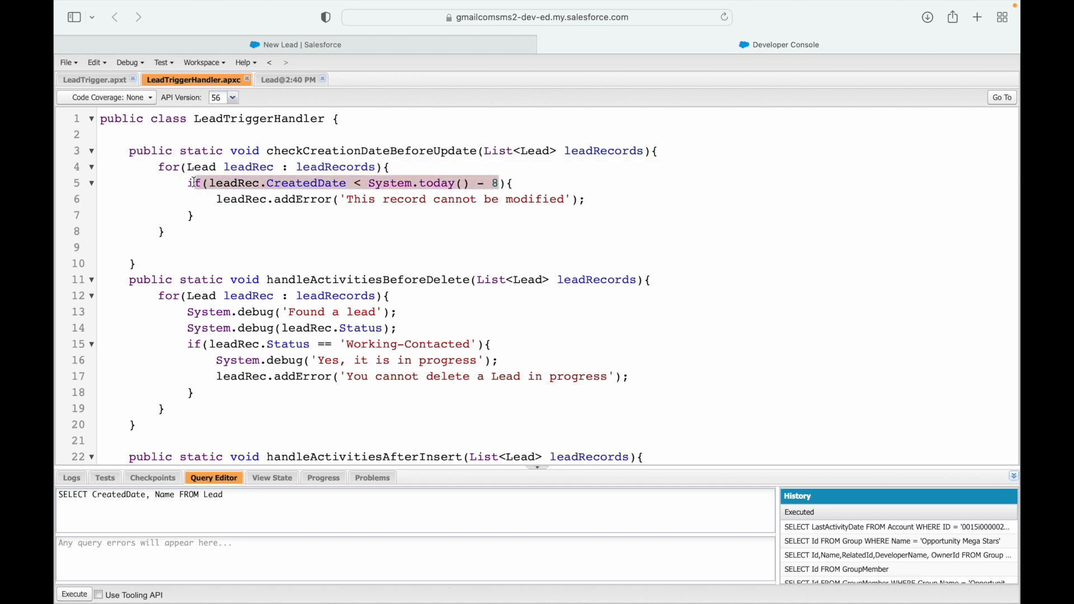
{"action": "left_click_drag", "start_coordinate": [192, 183], "coordinate": [193, 215]}
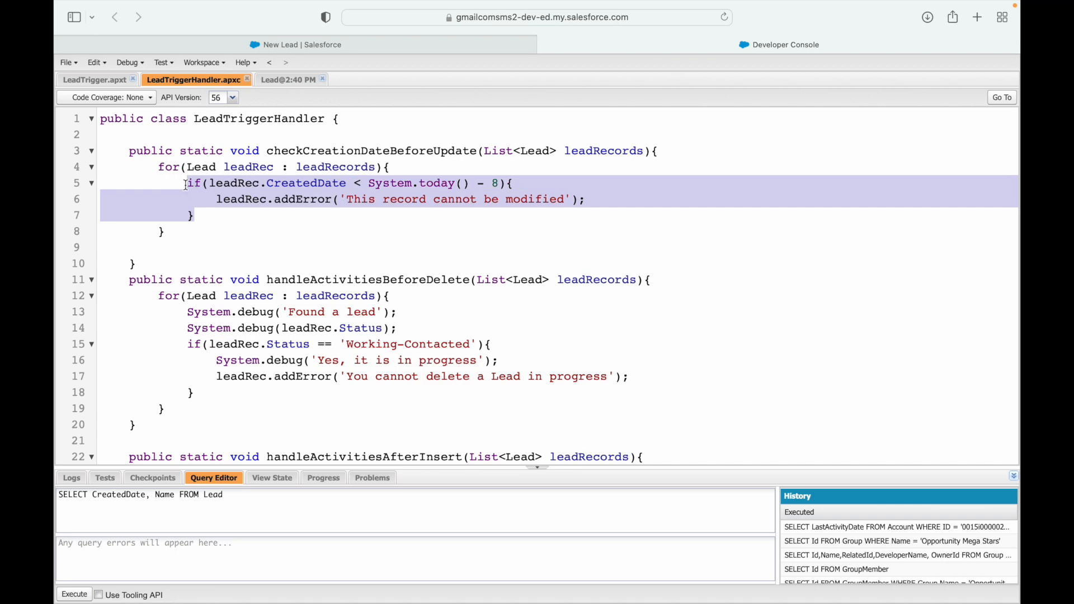